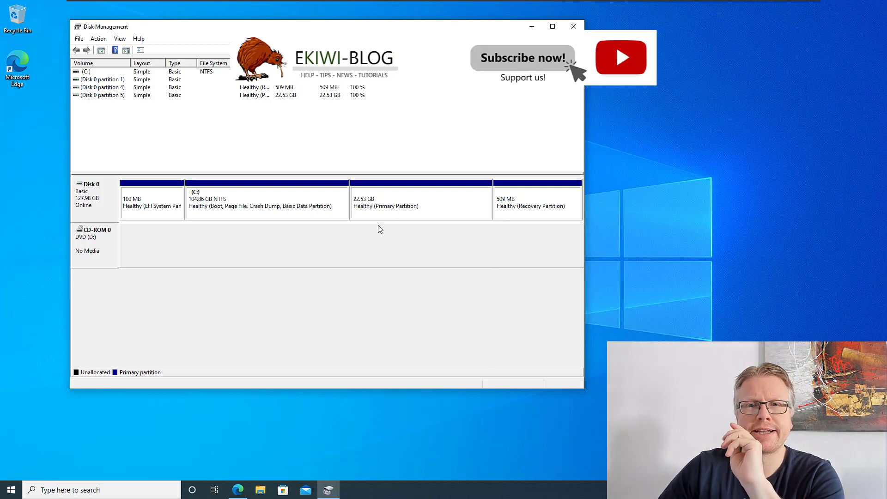
Inspect the C: Windows and 22.53 GB partitions in Disk Management.
left_click(421, 201)
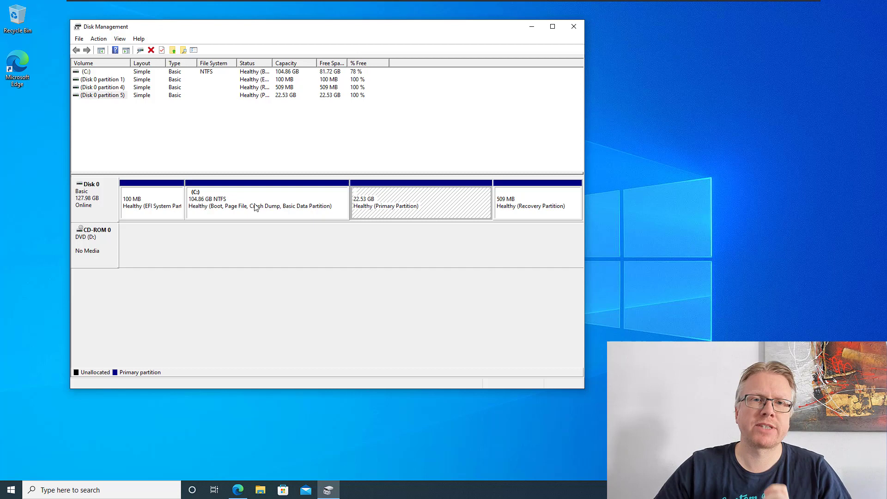
left_click(255, 201)
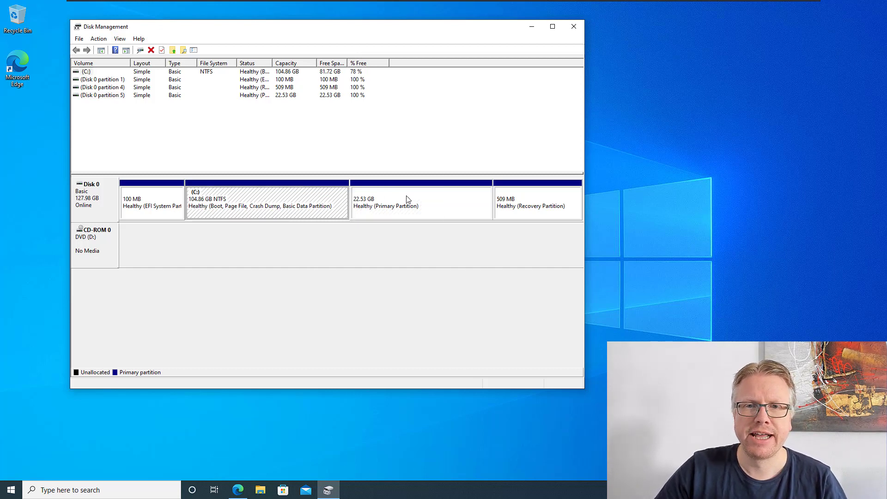
left_click(422, 201)
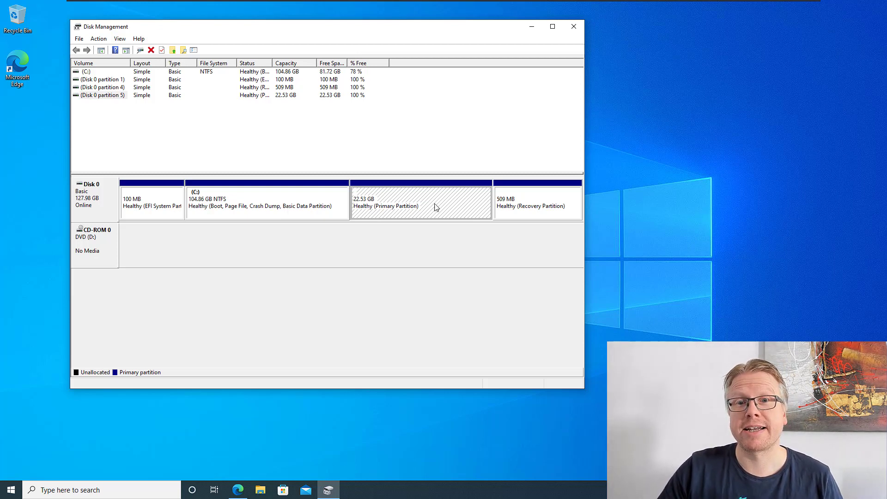
mouse_move(433, 218)
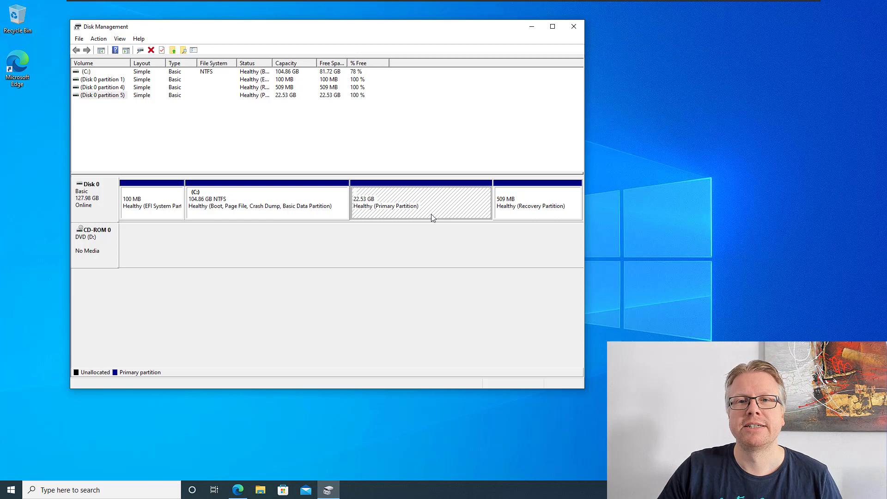
mouse_move(449, 215)
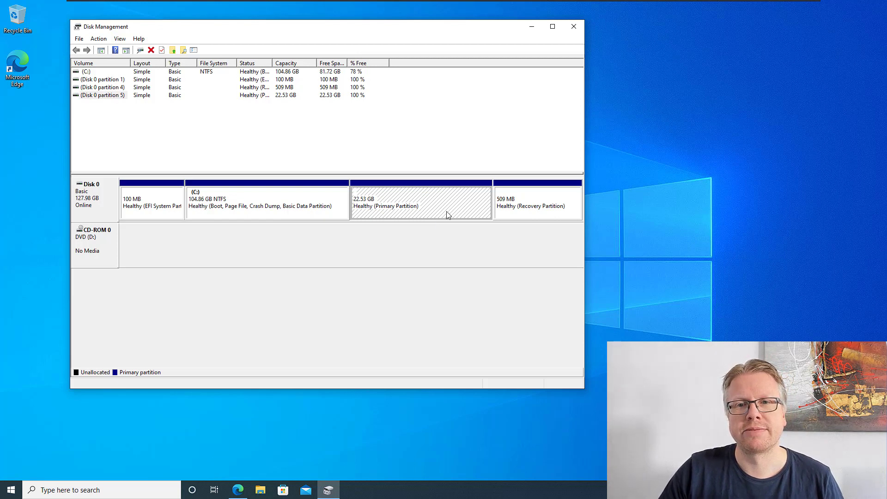
mouse_move(428, 196)
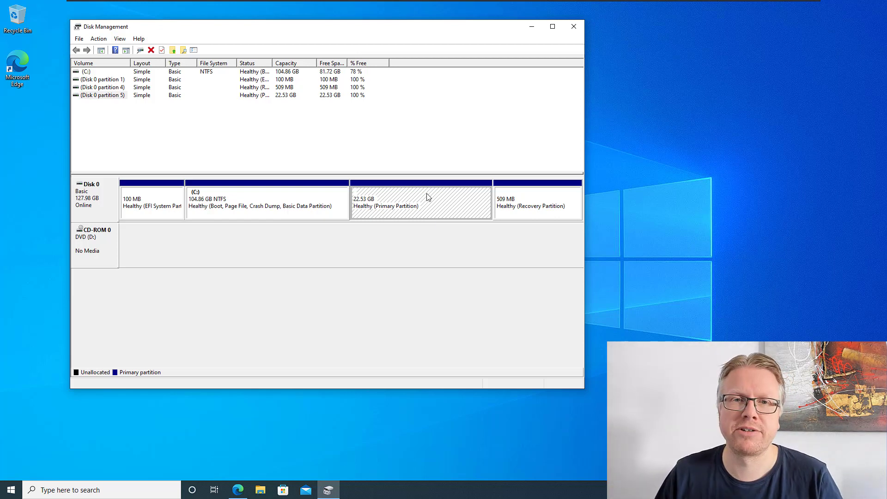
left_click(266, 201)
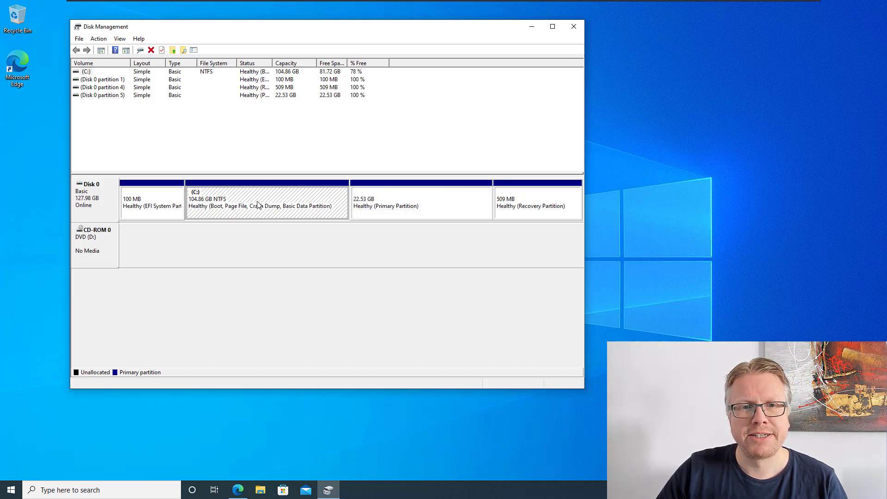
Reselect the 22.53 GB partition, then bring Edge with gparted.org forward and reposition it.
left_click(421, 201)
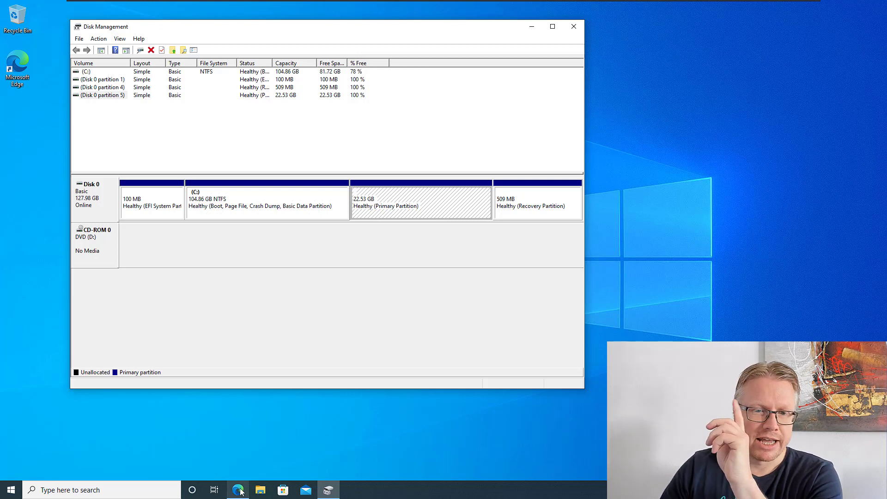
left_click(236, 489)
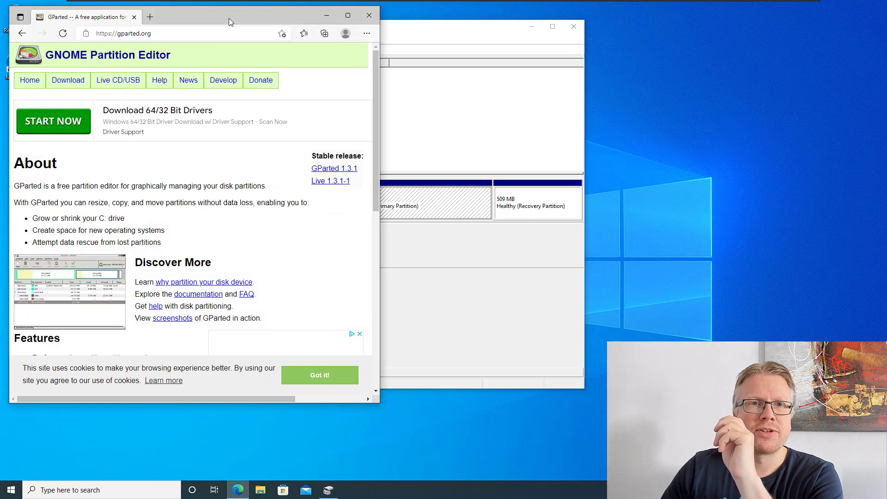
left_click_drag(229, 22, 250, 30)
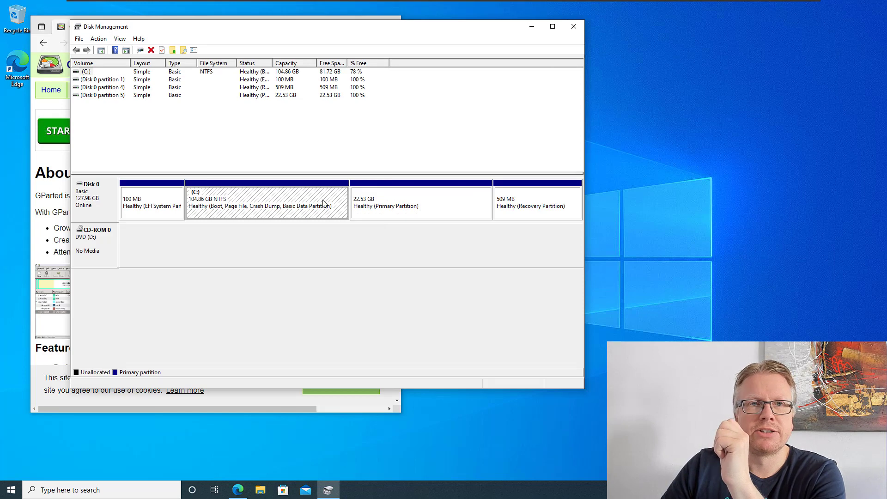
left_click(421, 201)
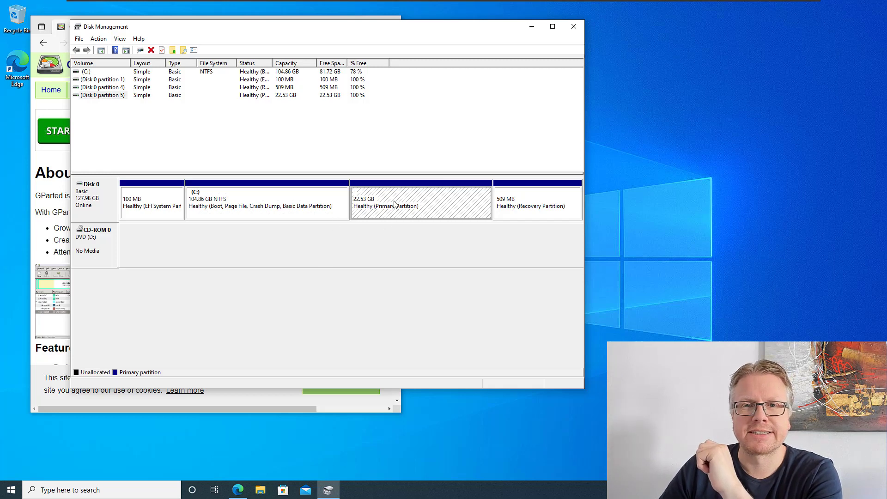
mouse_move(393, 208)
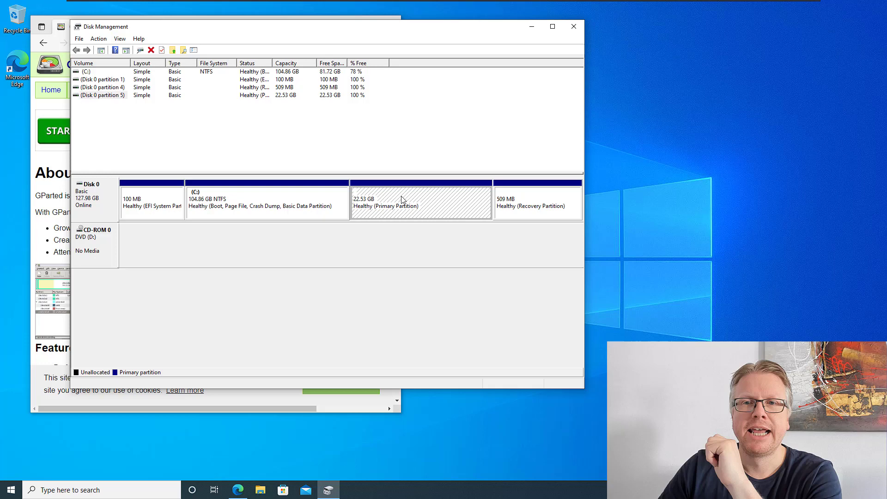
mouse_move(419, 200)
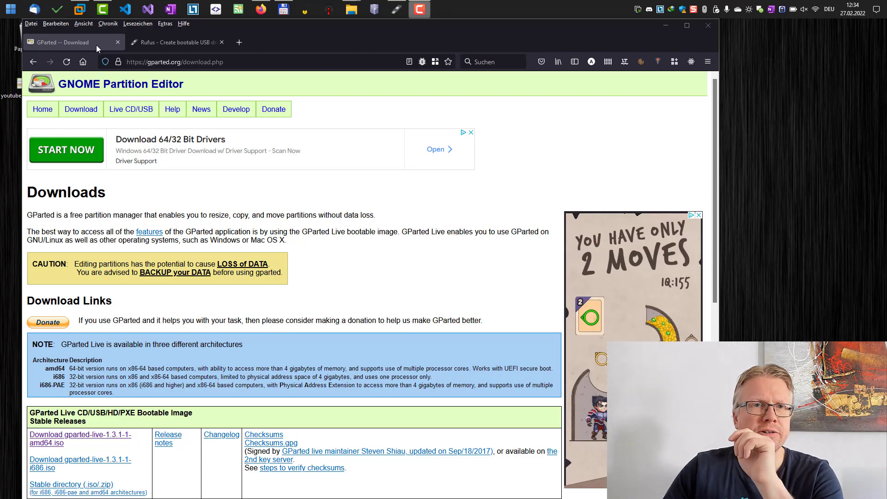
Browse the GParted download page and Rufus download section, then minimize Firefox.
left_click(66, 61)
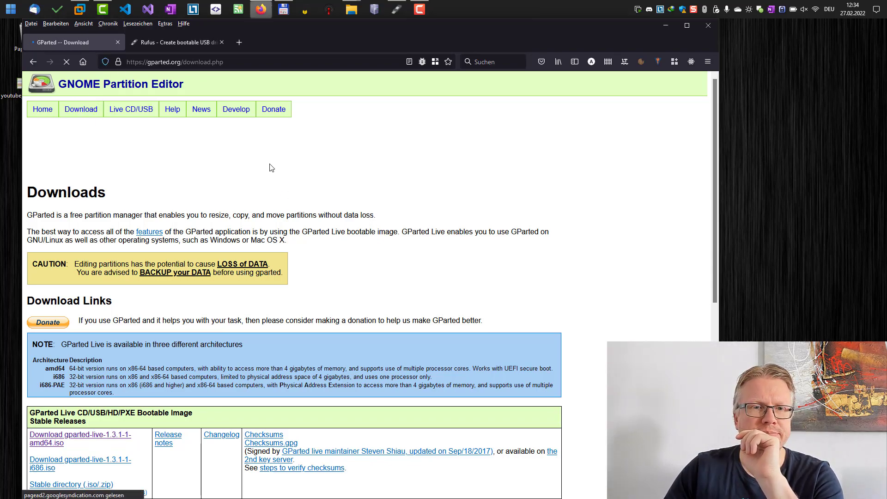
scroll("down", 3)
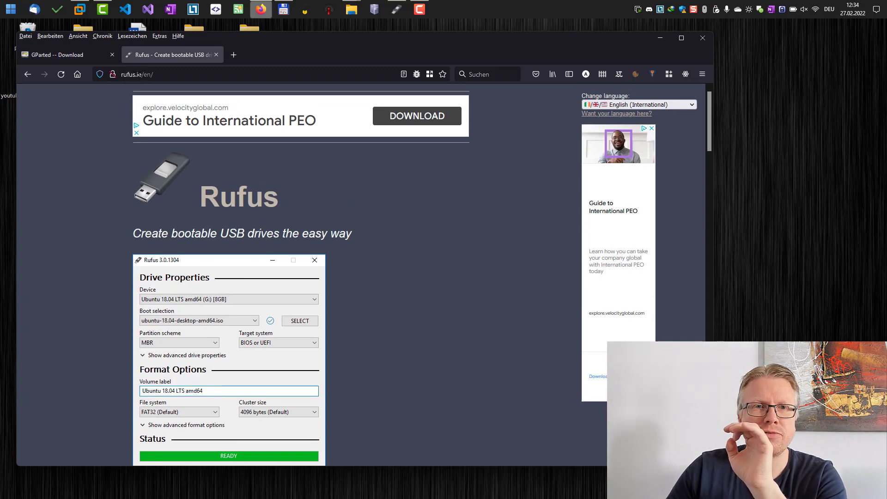
scroll("down", 3)
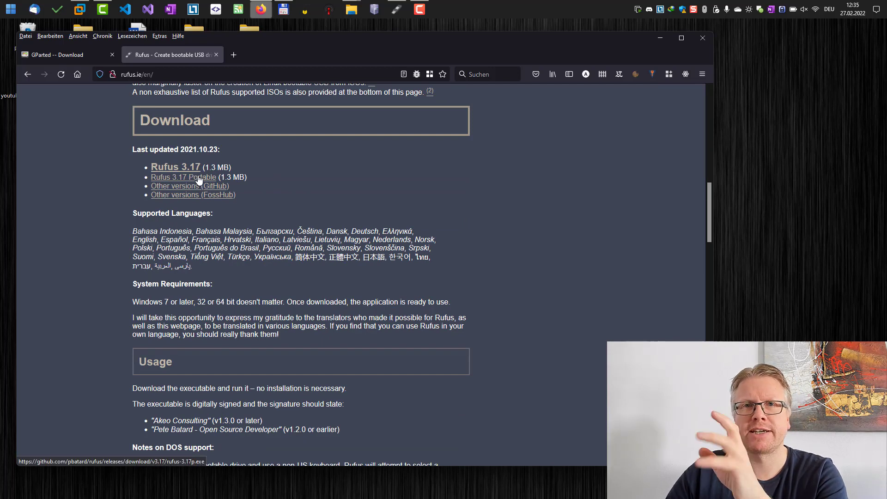
mouse_move(659, 37)
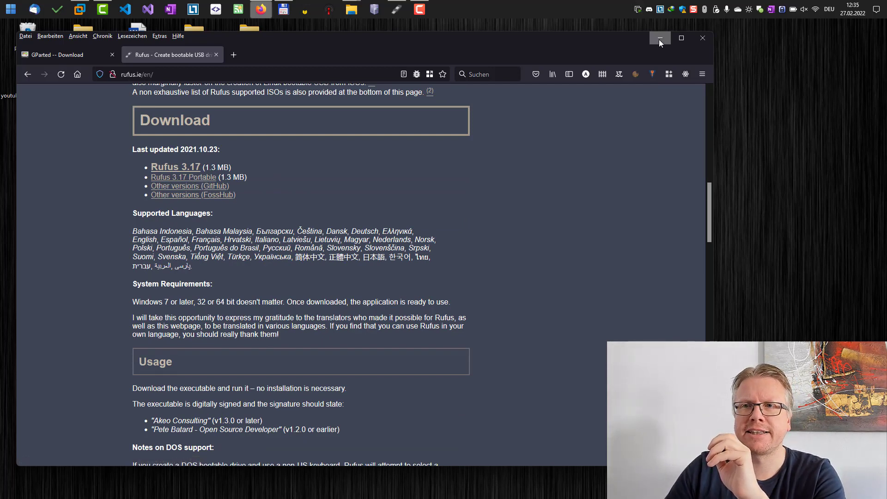
left_click(659, 38)
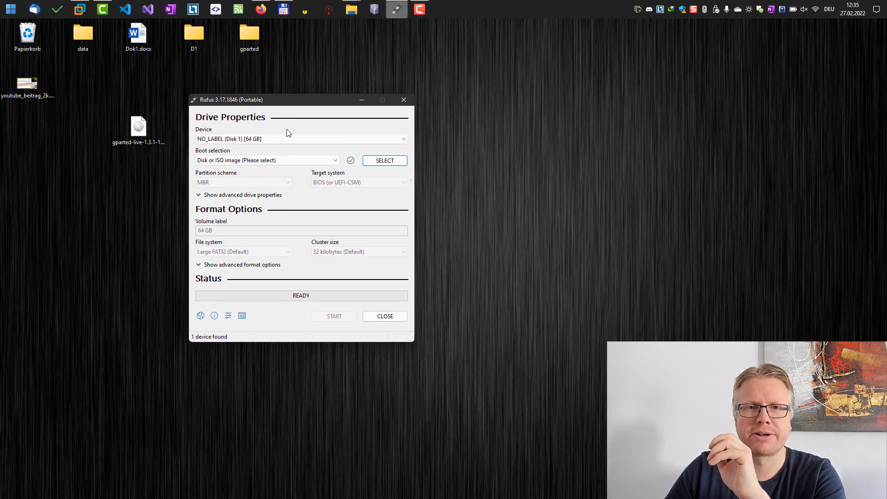
Target the 64 GB USB drive with the gparted-live-1.3.1-1-amd64.iso image.
left_click(300, 139)
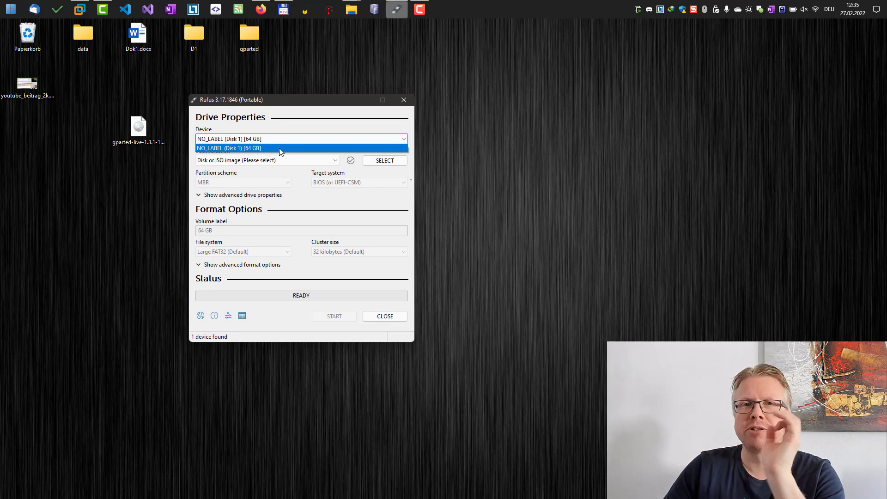
left_click(277, 148)
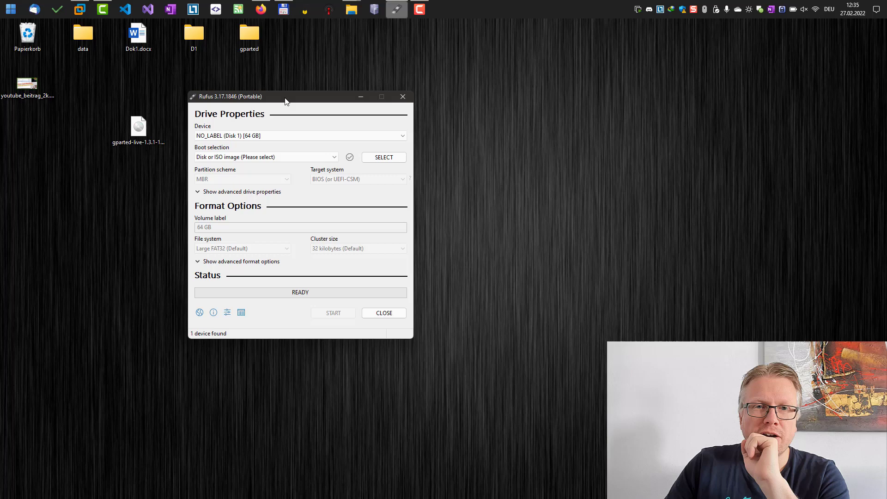
left_click(299, 135)
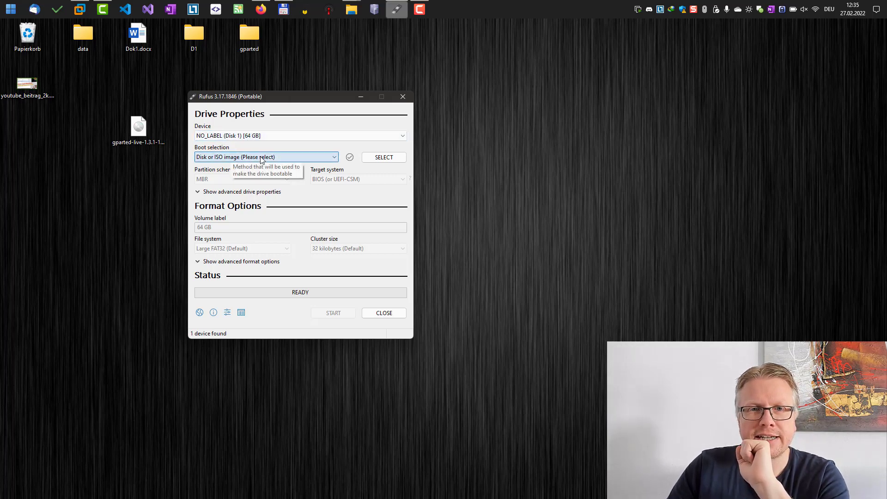
left_click(383, 157)
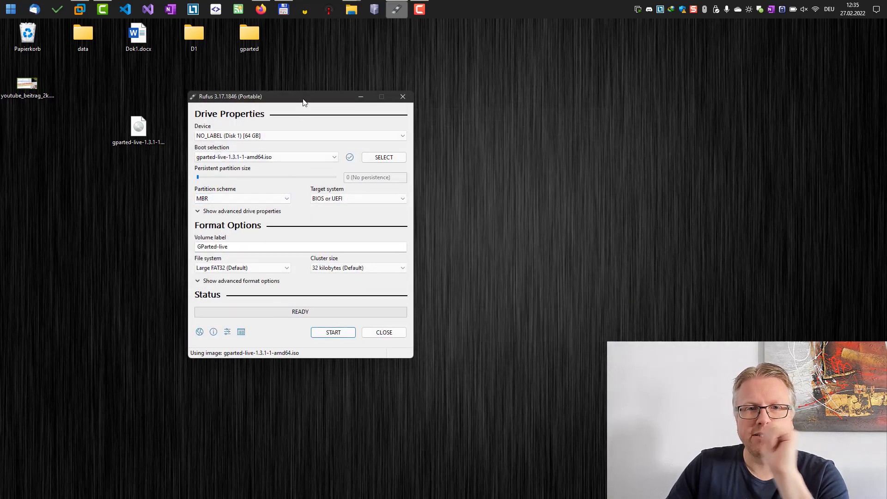
Set the partition scheme to GPT for UEFI and start writing.
left_click(241, 198)
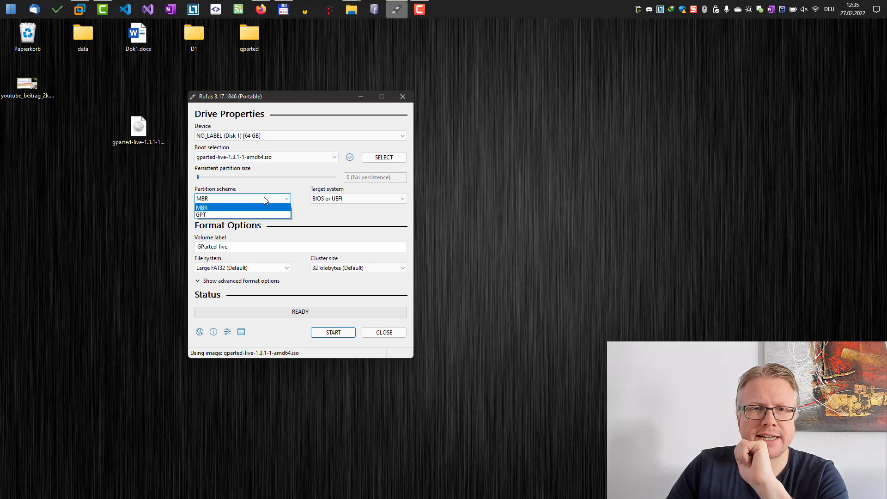
left_click(201, 214)
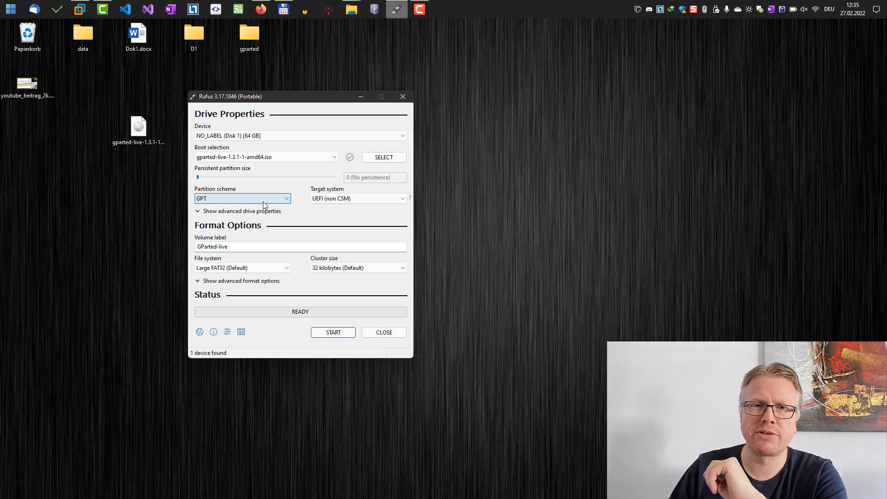
left_click(242, 198)
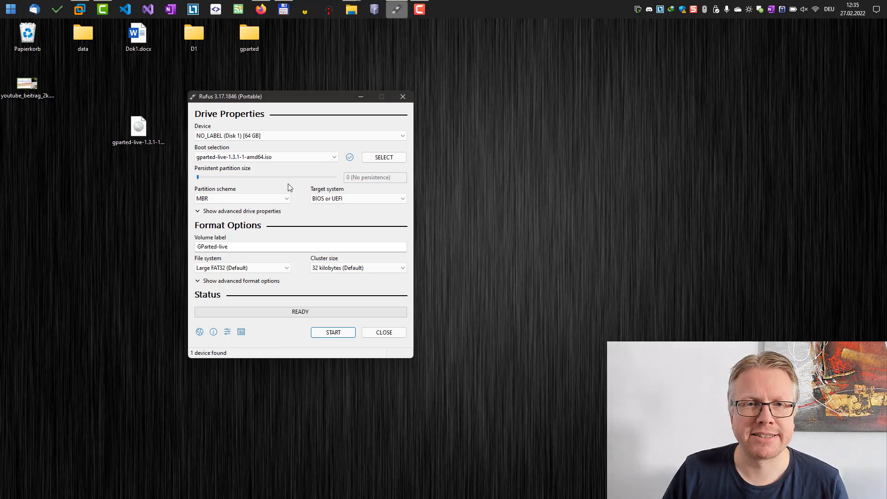
left_click(241, 198)
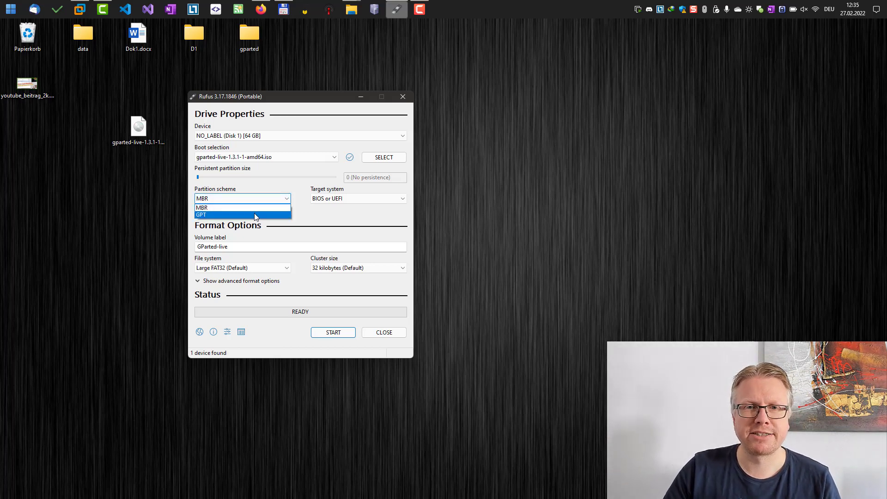
left_click(200, 214)
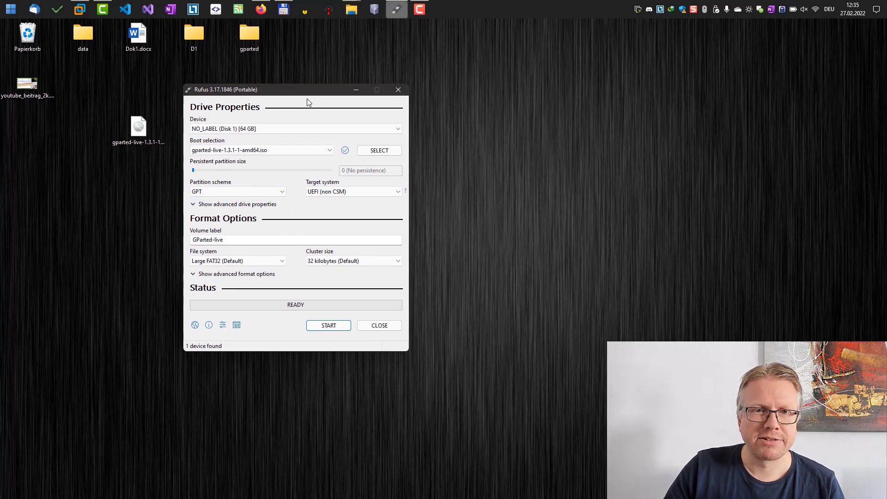
mouse_move(328, 325)
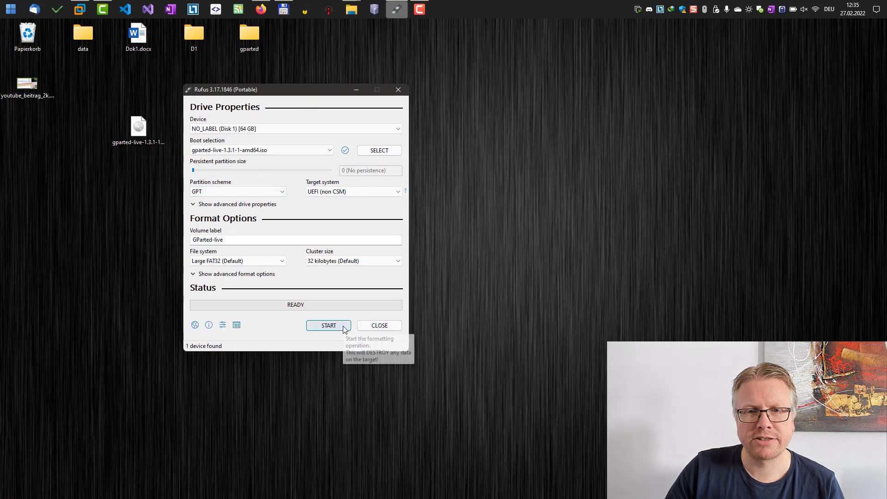
left_click(328, 325)
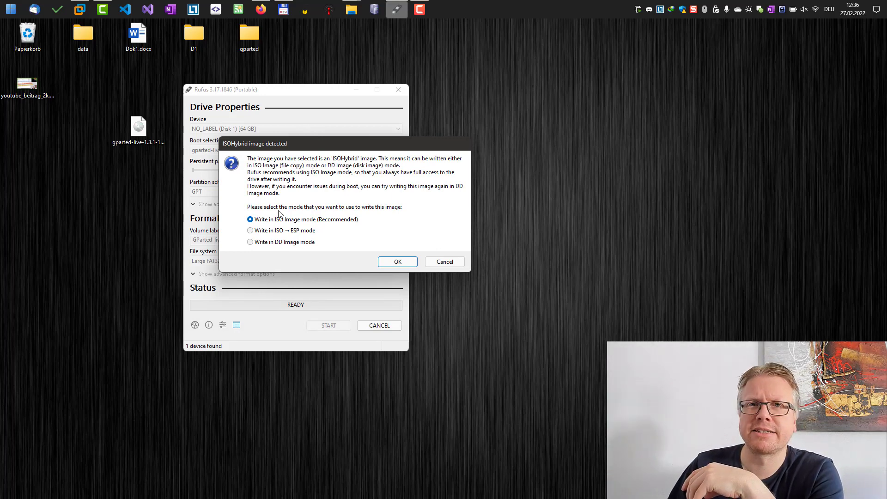
Confirm writing the ISOHybrid GParted image in DD Image mode.
left_click(250, 242)
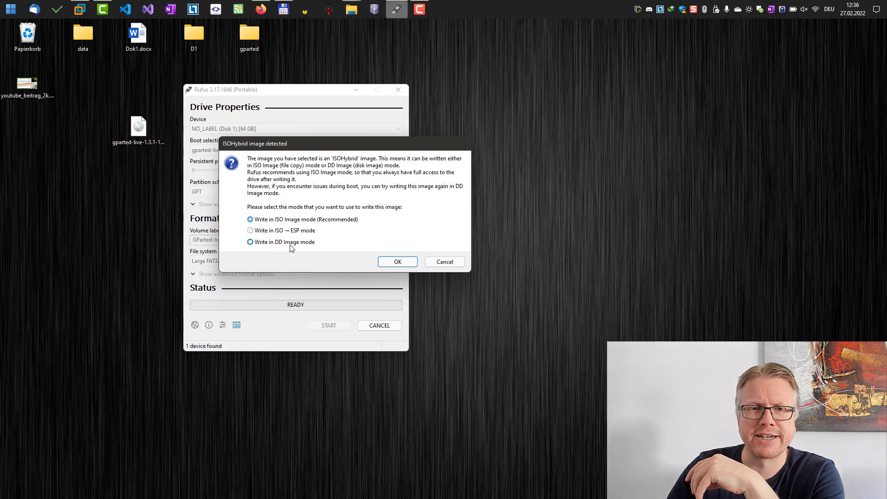
left_click(250, 242)
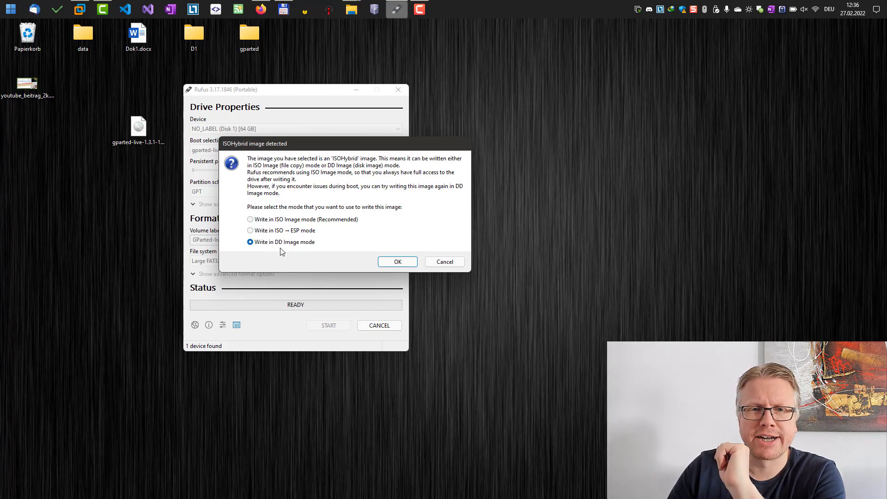
mouse_move(288, 229)
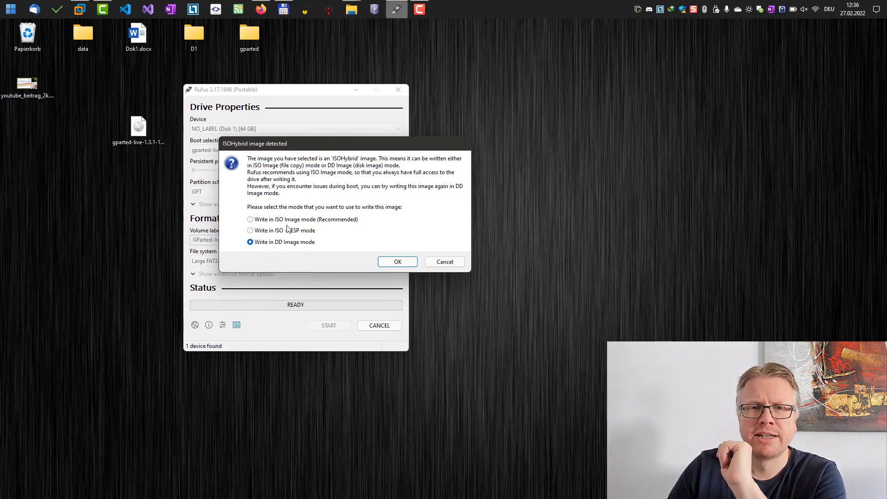
left_click(249, 219)
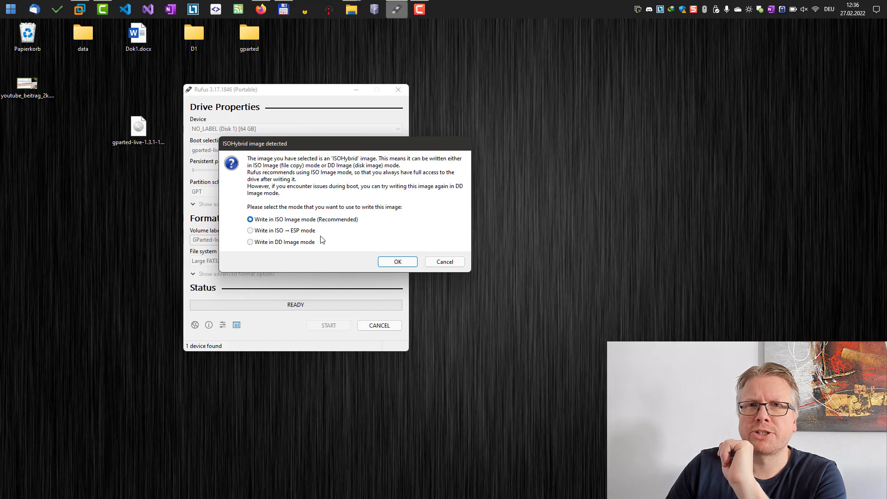
mouse_move(297, 248)
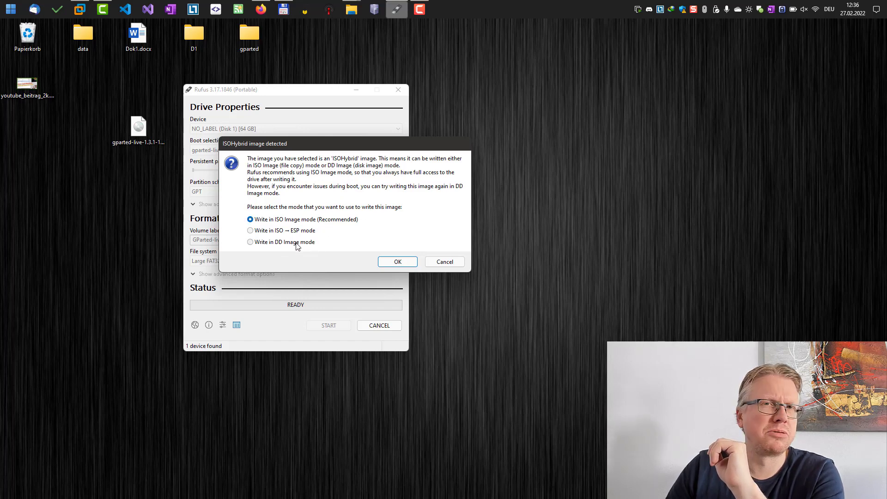
left_click(250, 241)
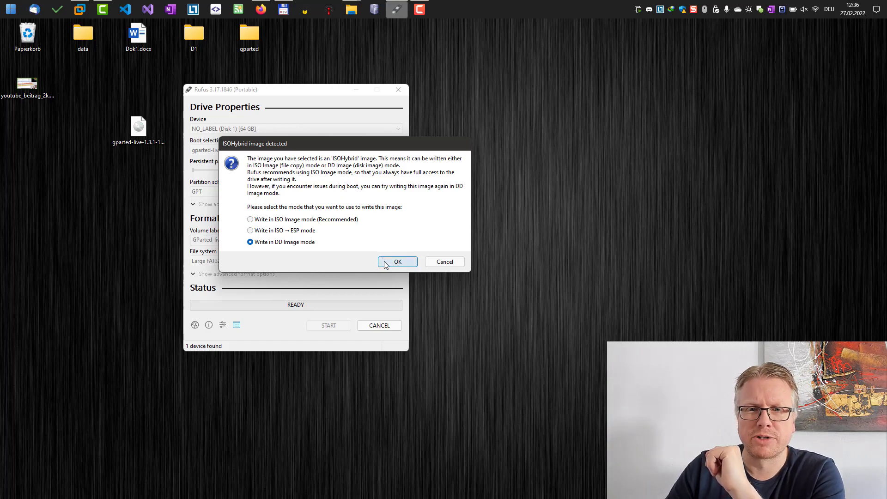
left_click(398, 261)
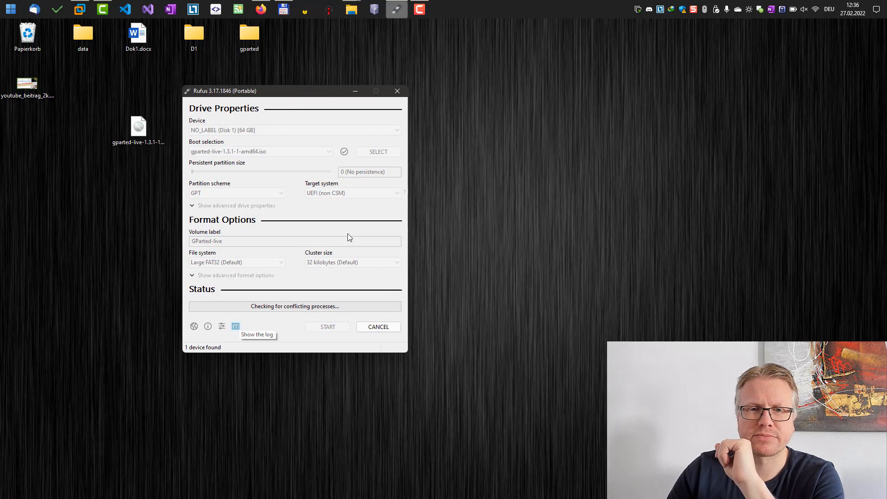
left_click(327, 327)
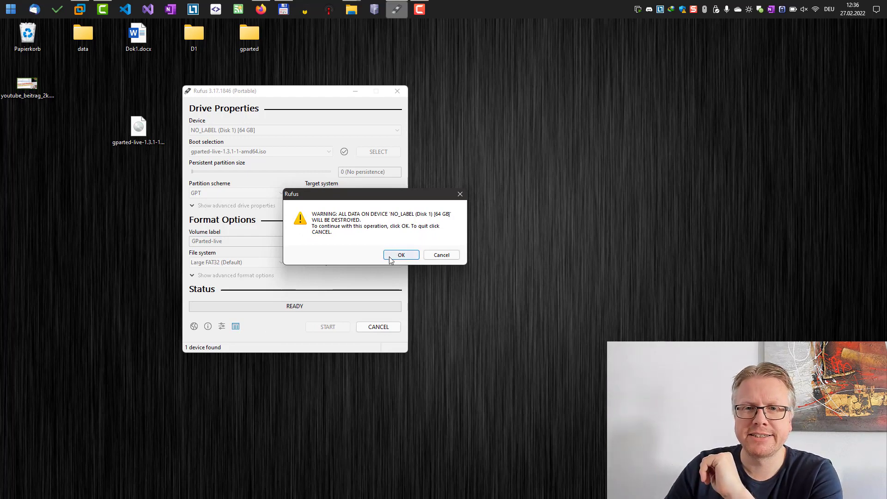
Accept that all data on the 64 GB USB drive will be destroyed.
left_click(401, 254)
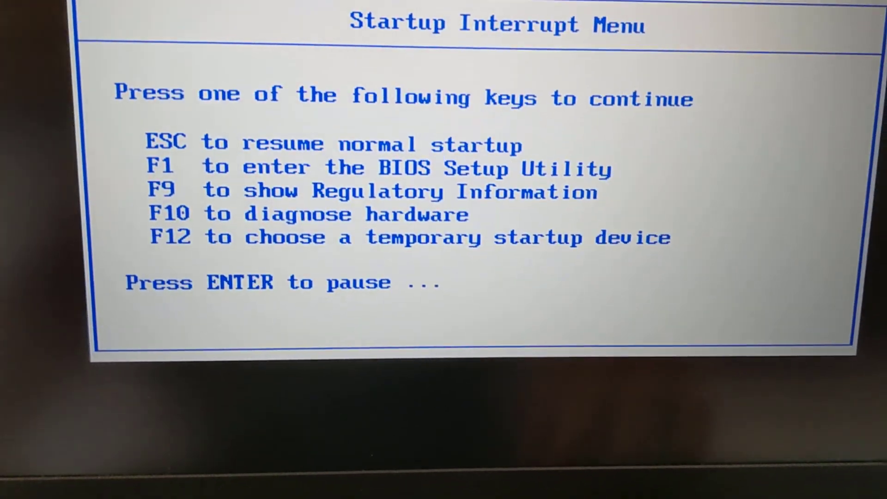
Press F12 to pick a temporary startup device.
key("F12")
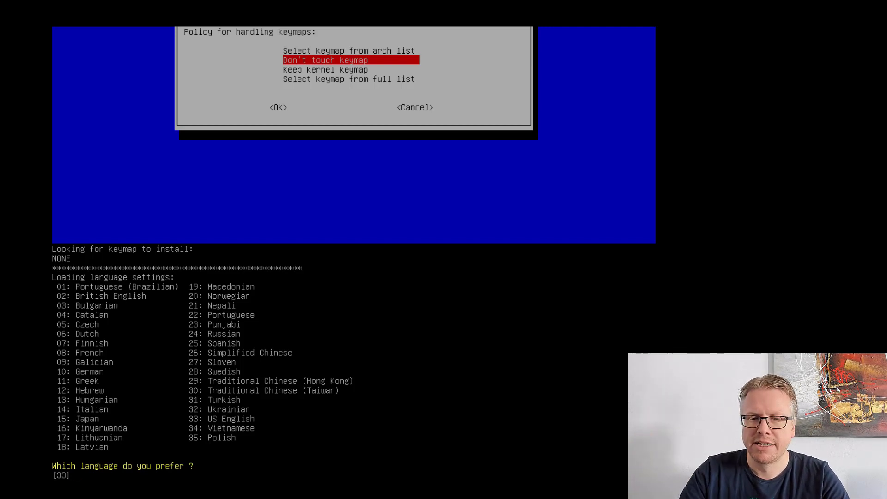
Choose 'Don't touch keymap' in GParted Live startup.
left_click(278, 107)
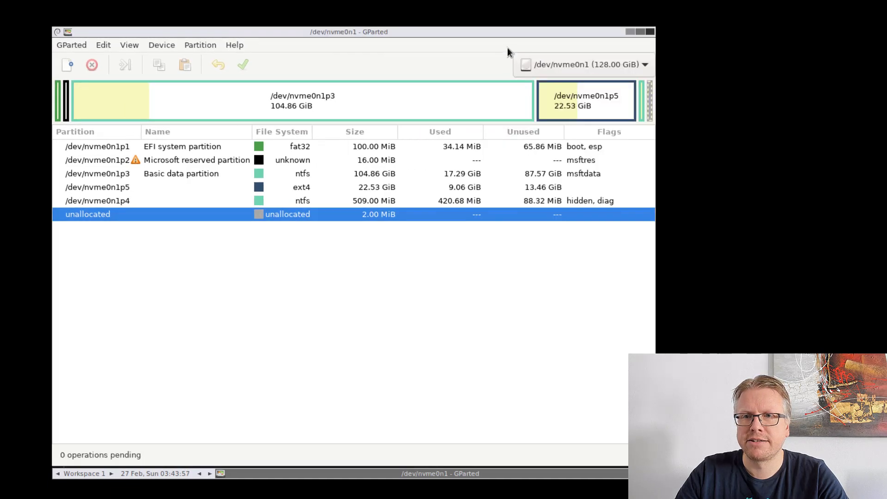
Compare the NTFS and ext4 partitions, then open the 104.86 GiB NTFS partition's context menu.
left_click(302, 100)
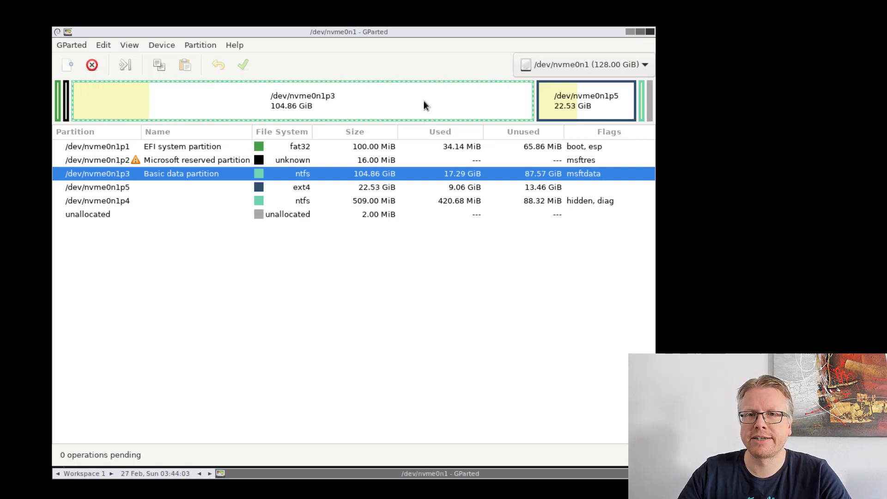
mouse_move(446, 107)
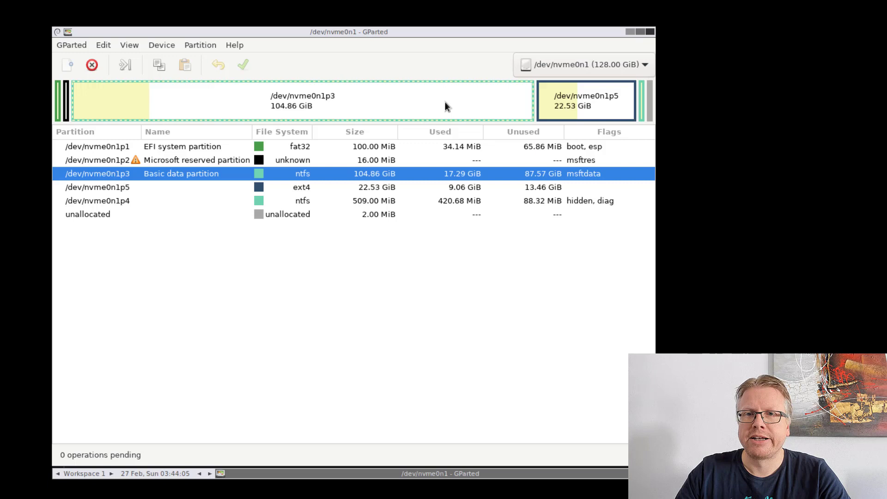
mouse_move(386, 109)
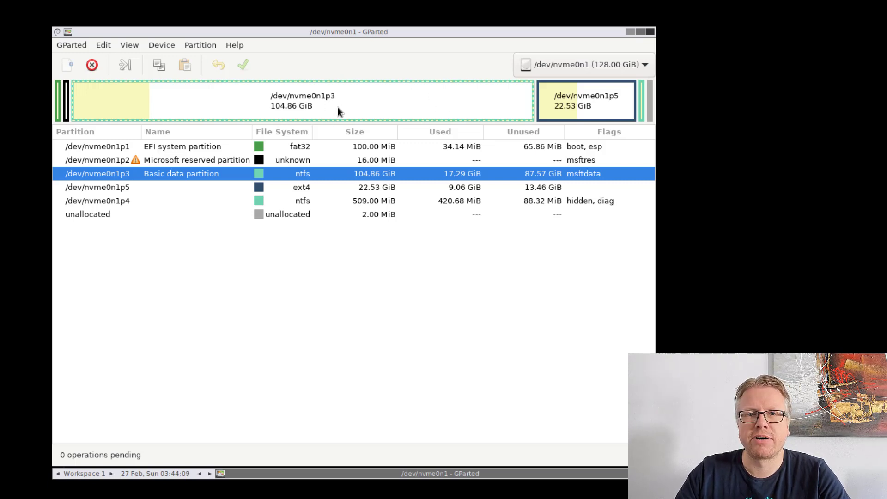
left_click(586, 100)
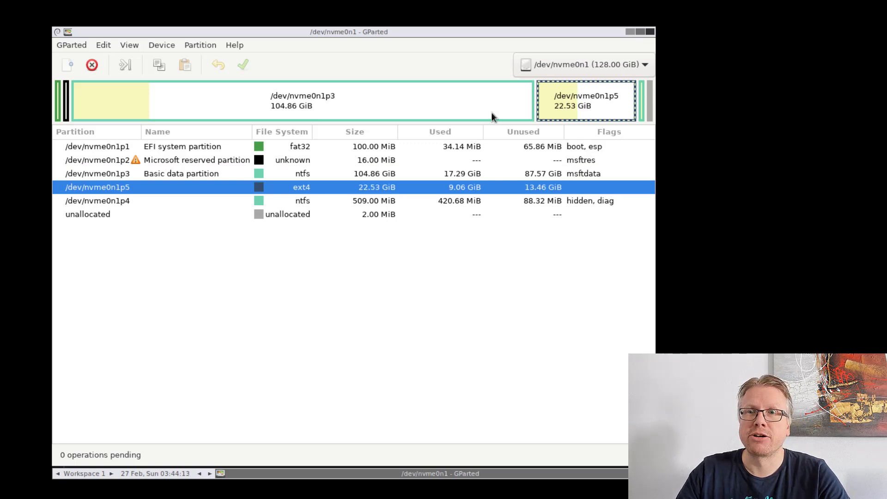
left_click(302, 100)
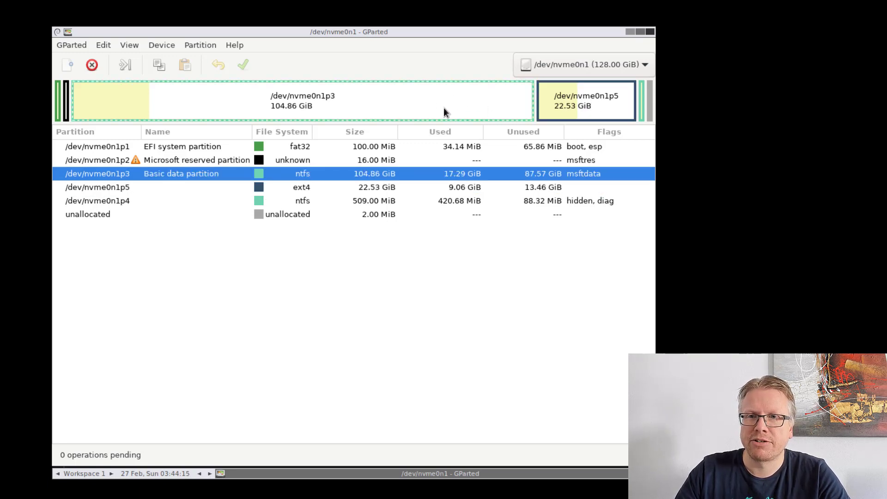
right_click(424, 107)
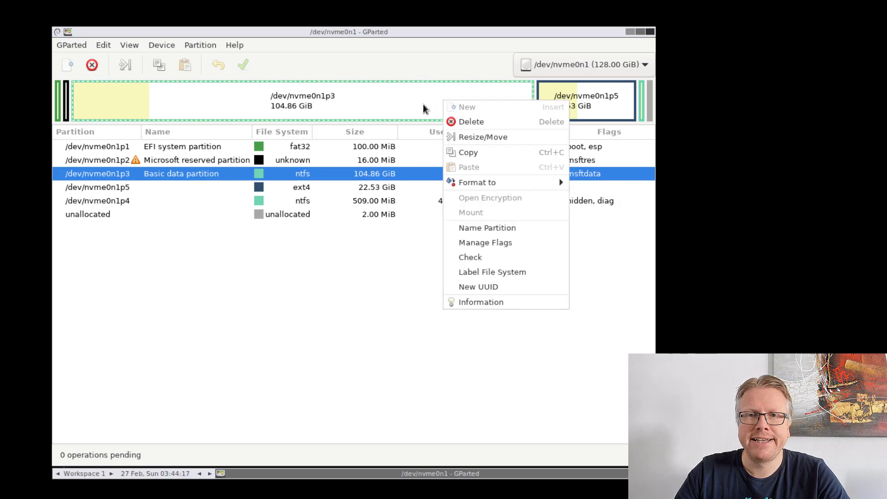
mouse_move(481, 136)
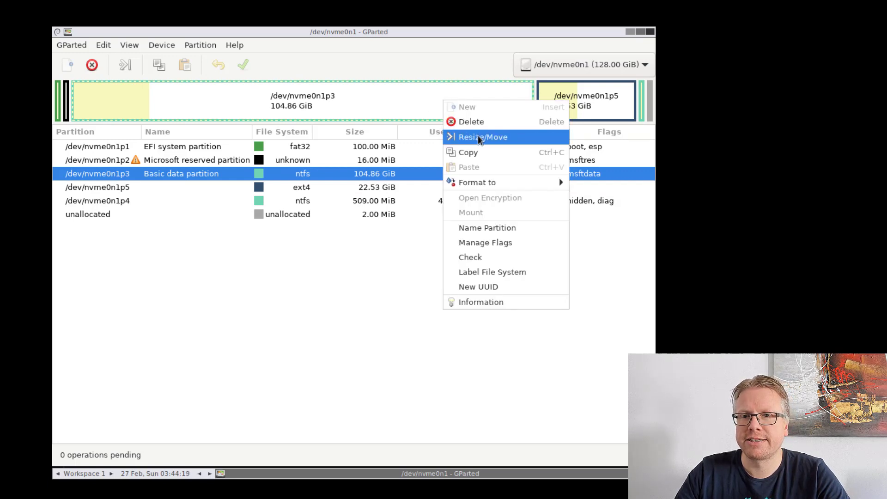
Queue shrinking the NTFS partition to 89.76 GiB, freeing 15.10 GiB before ext4.
left_click(482, 137)
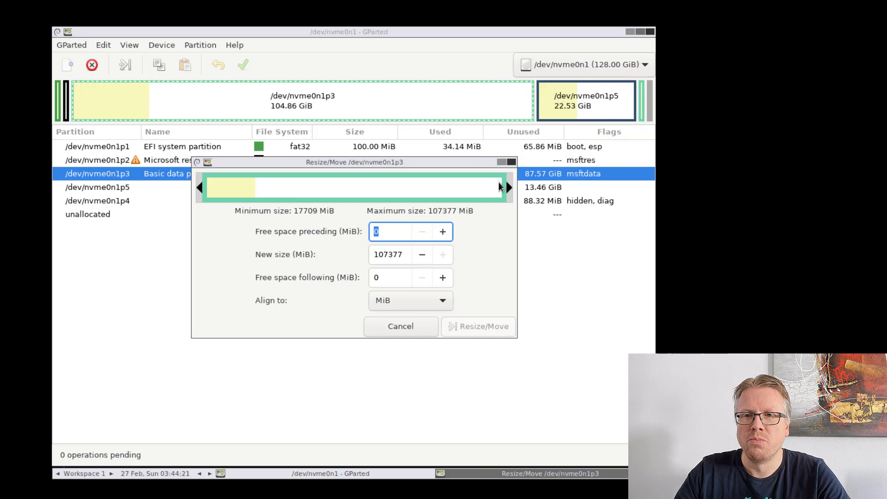
left_click_drag(503, 187, 464, 187)
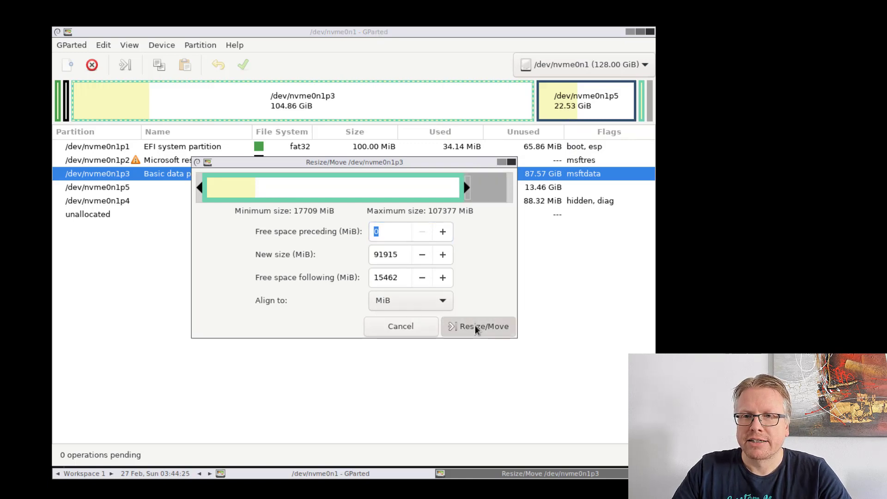
left_click(482, 326)
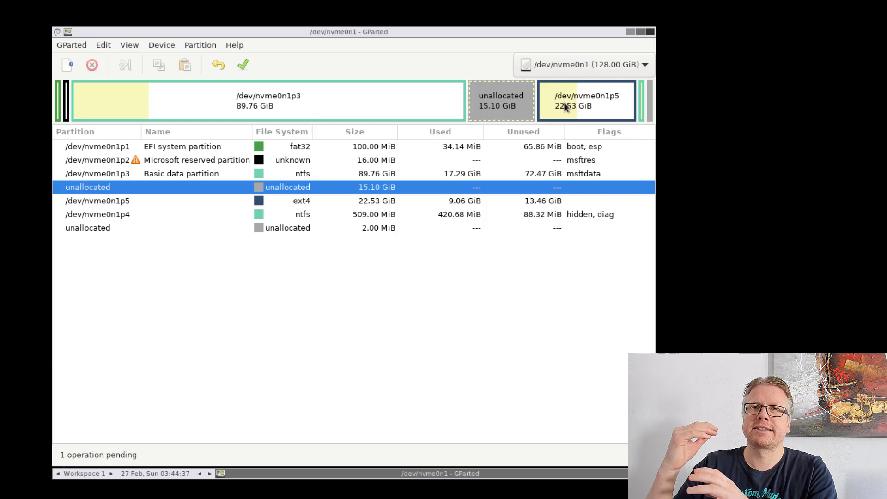
mouse_move(540, 31)
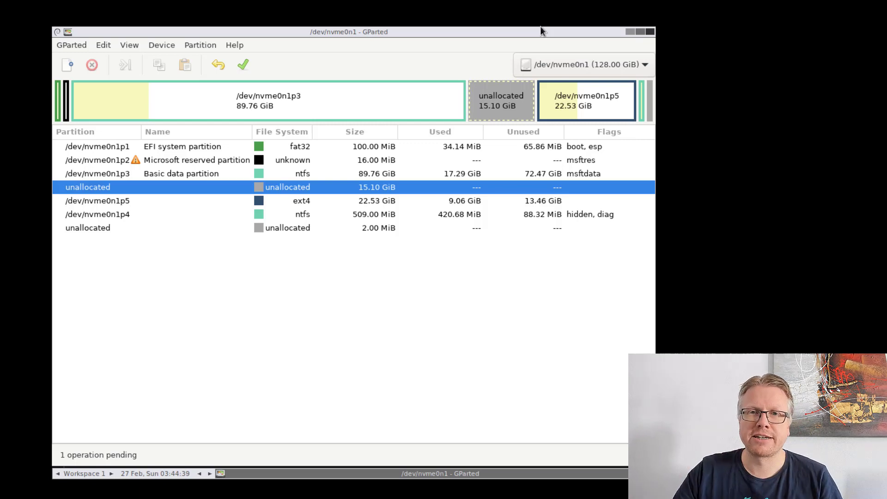
mouse_move(308, 82)
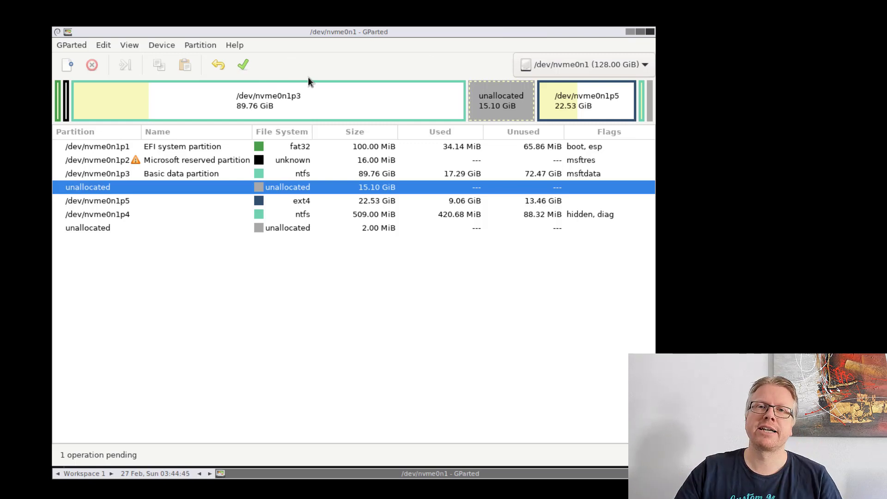
mouse_move(331, 63)
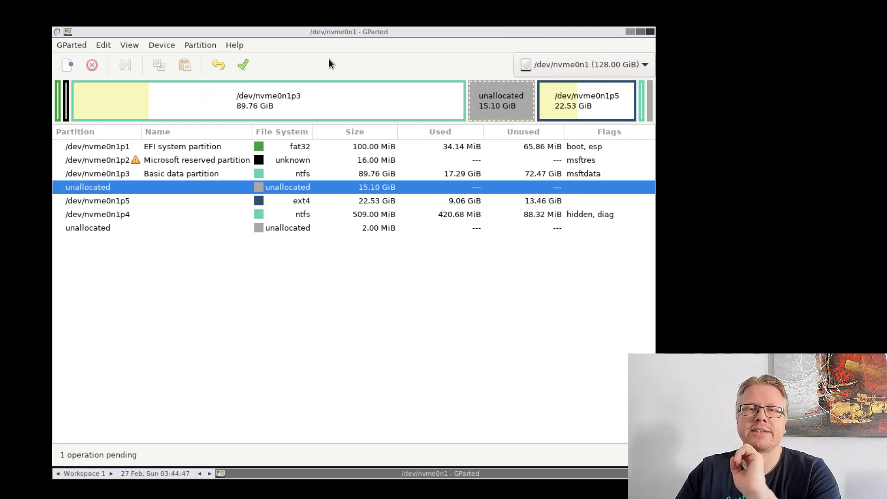
left_click(586, 100)
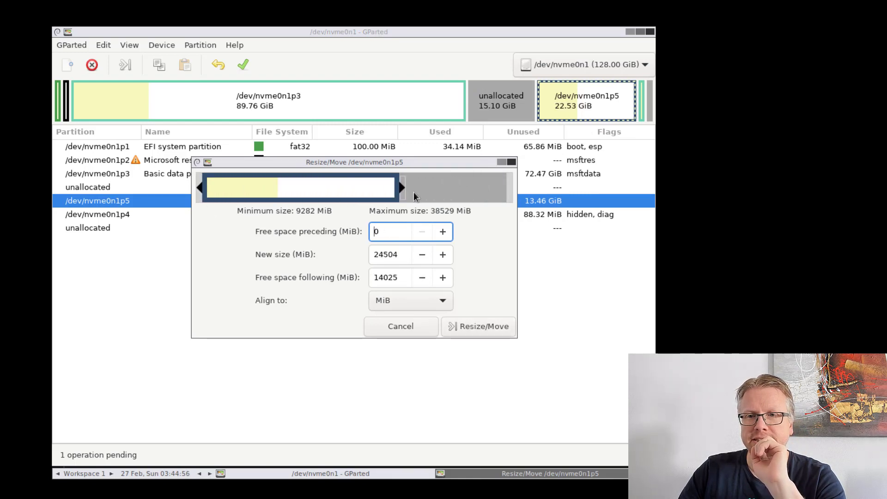
Queue growing nvme0n1p5 ext4 to 37.63 GiB and acknowledge the boot warning.
left_click_drag(401, 187, 509, 187)
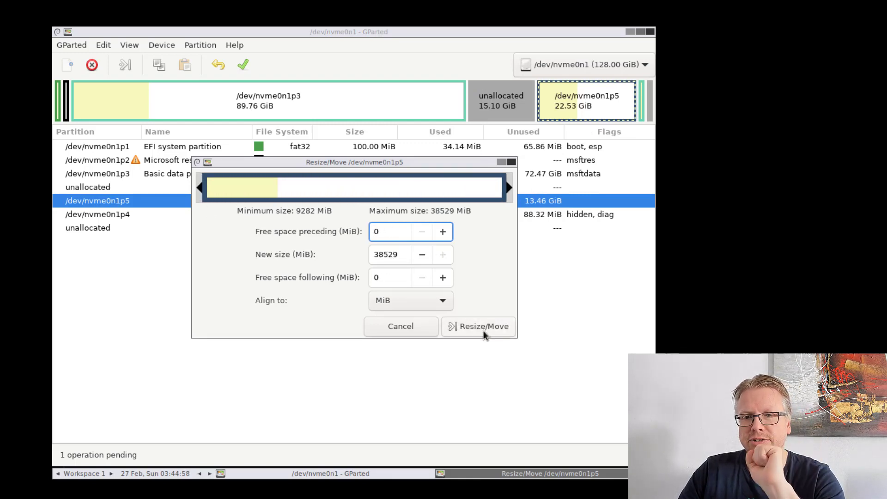
left_click(388, 232)
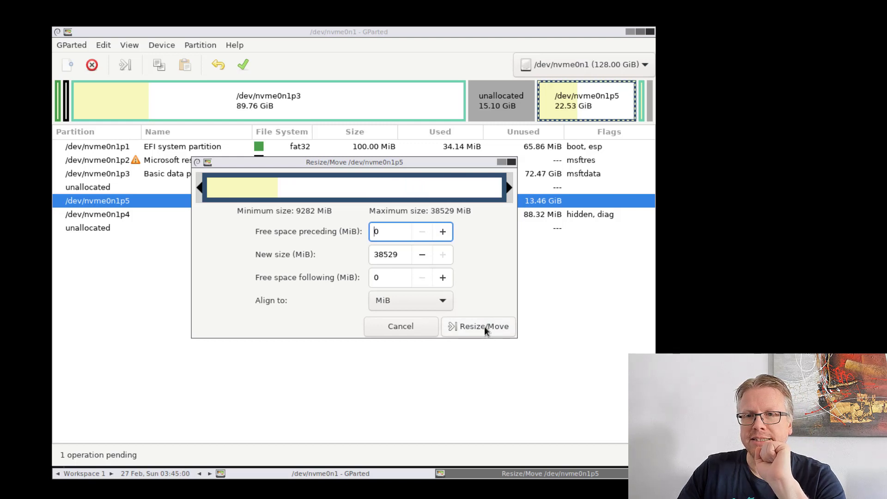
mouse_move(498, 335)
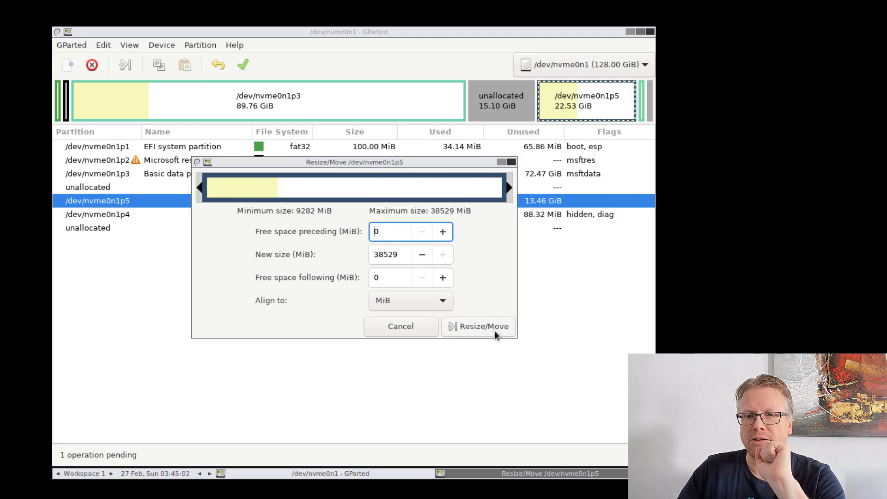
left_click(478, 326)
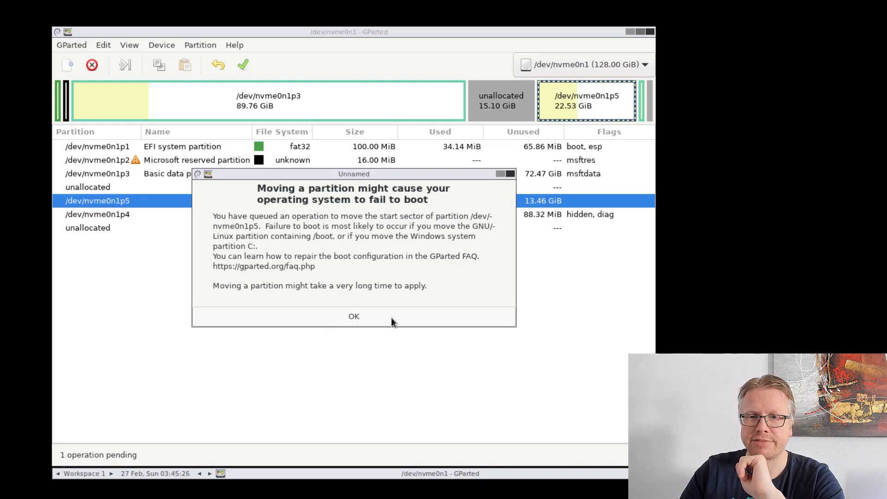
left_click(352, 315)
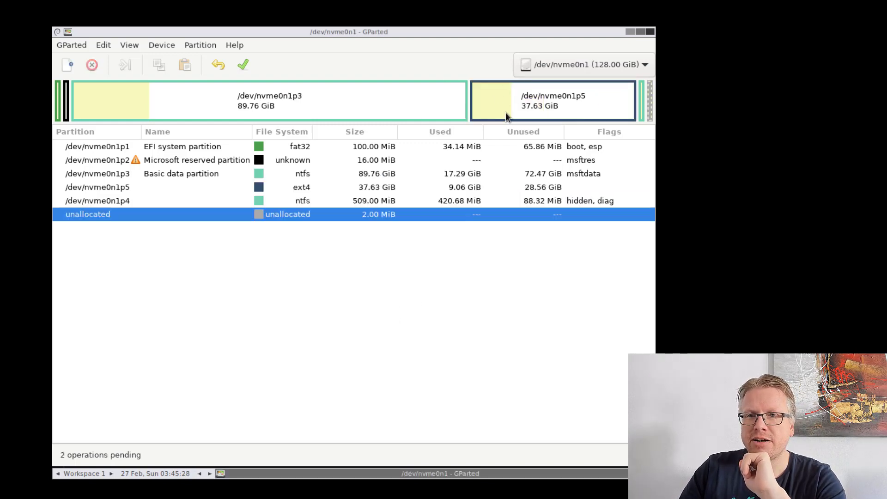
mouse_move(441, 100)
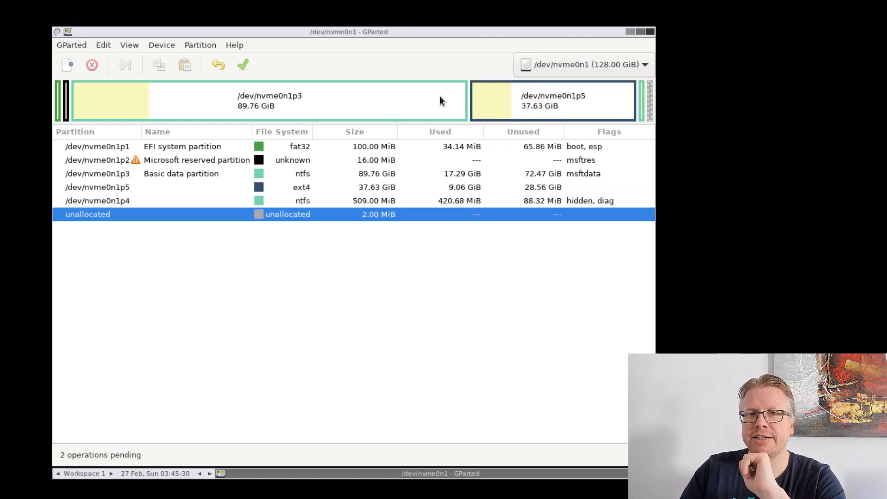
mouse_move(243, 63)
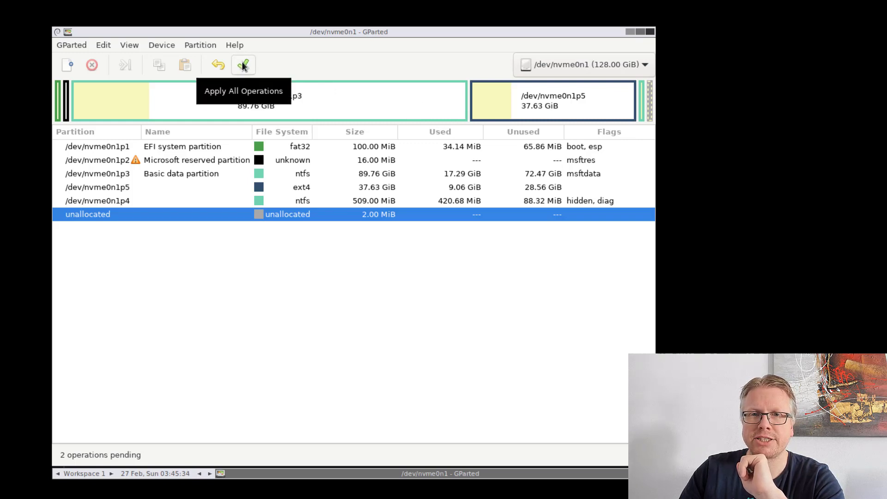
Apply the queued NTFS shrink and ext4 move-and-grow operations and dismiss the completion summary.
left_click(242, 64)
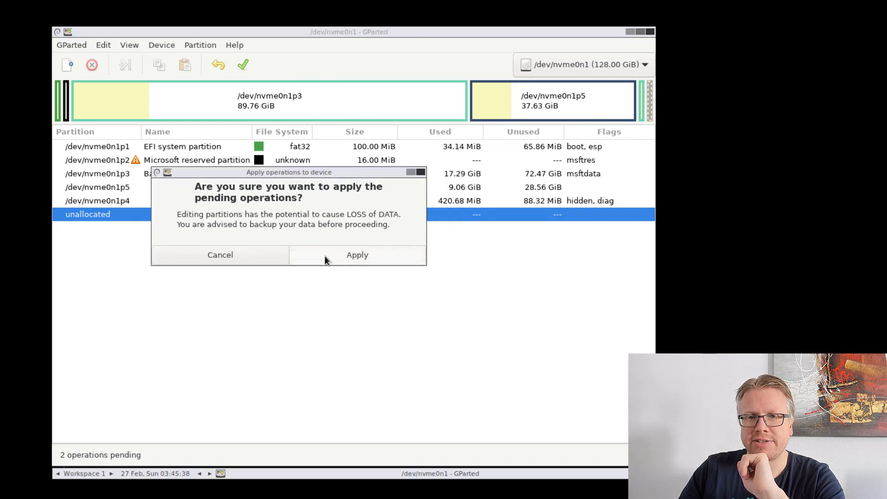
left_click(357, 254)
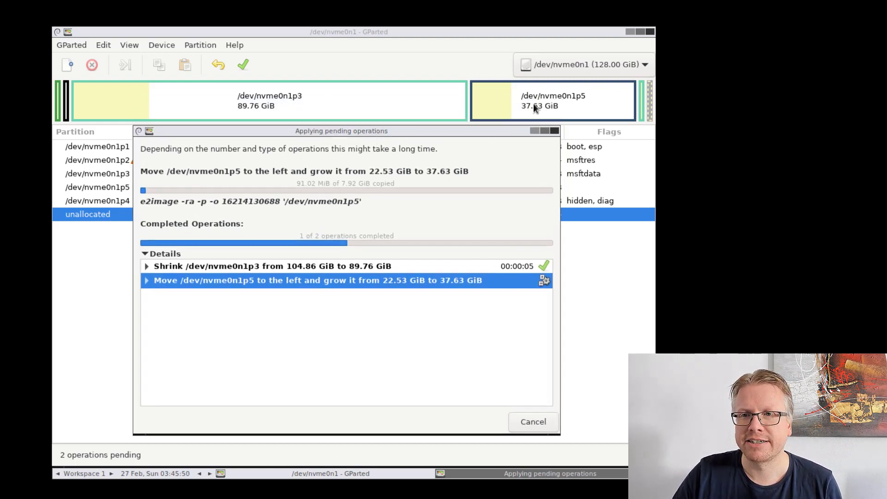
mouse_move(573, 116)
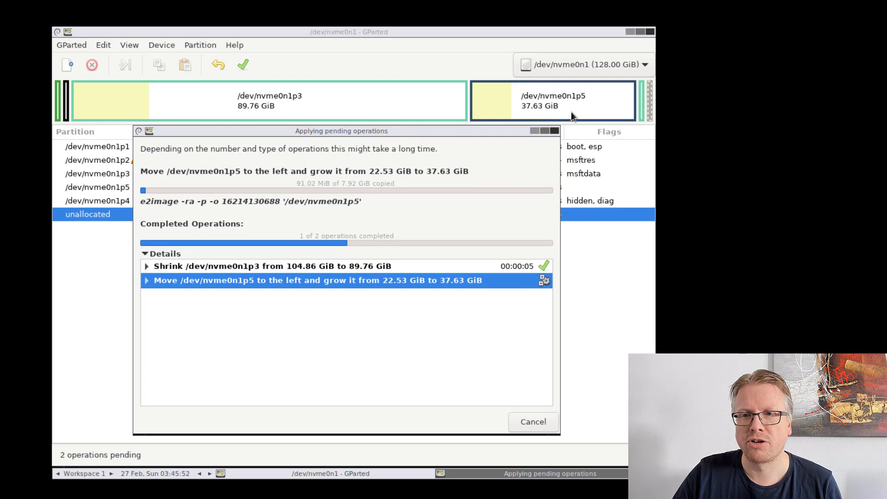
mouse_move(515, 113)
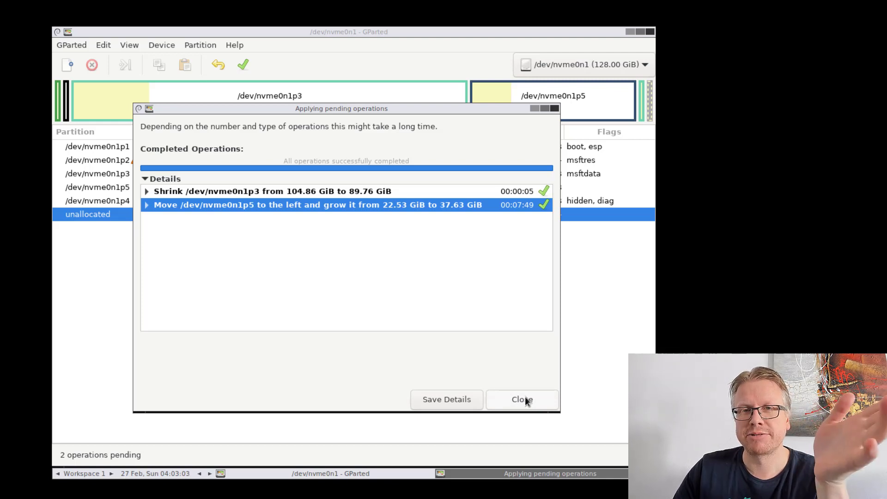
left_click(521, 398)
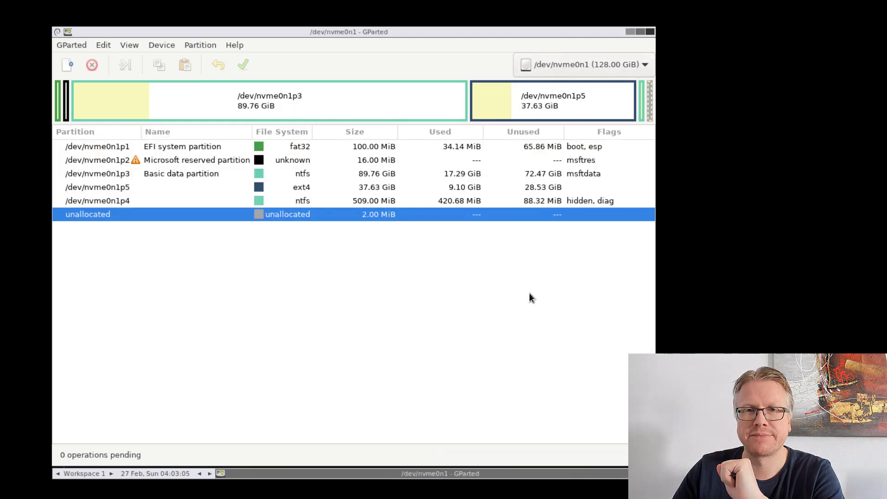
mouse_move(658, 20)
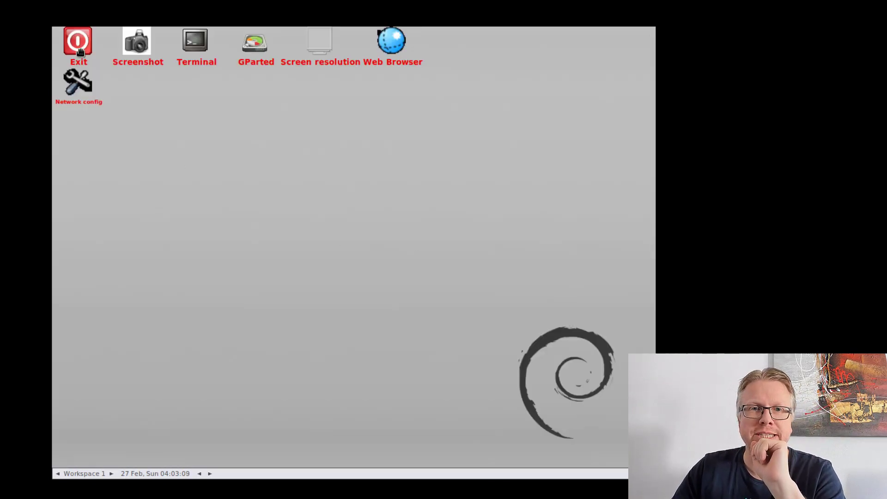
Exit the GParted Live session and boot Linux Mint from the GRUB menu.
left_click(78, 41)
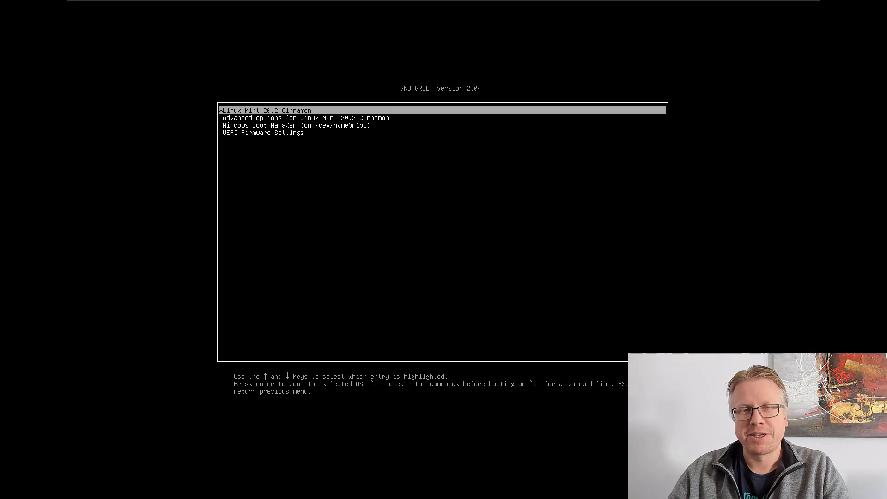
key("Down")
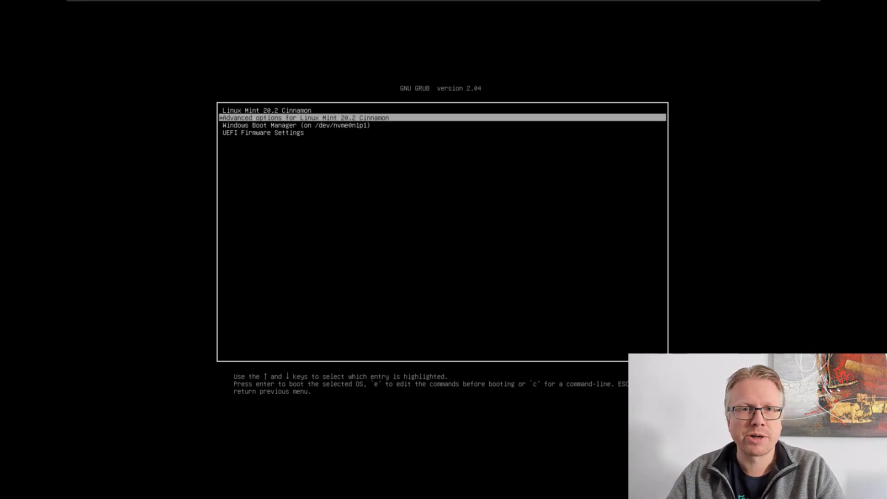
key("Up")
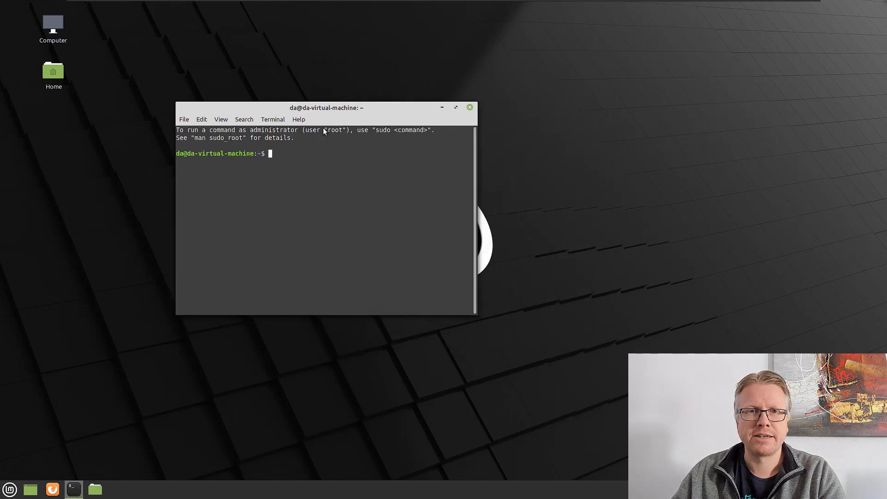
Run df -h to confirm nvme0n1p5 as root at 37G, then bring up the Quit dialog.
type("df -h")
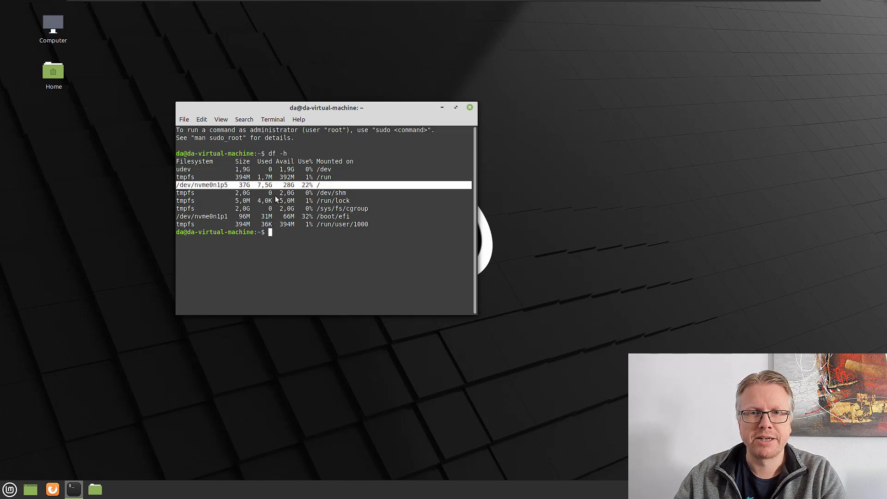
left_click(9, 489)
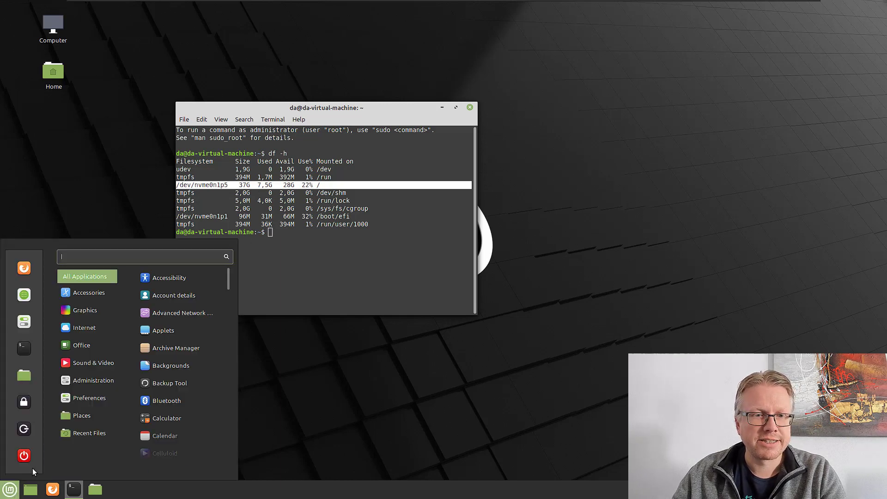
left_click(23, 455)
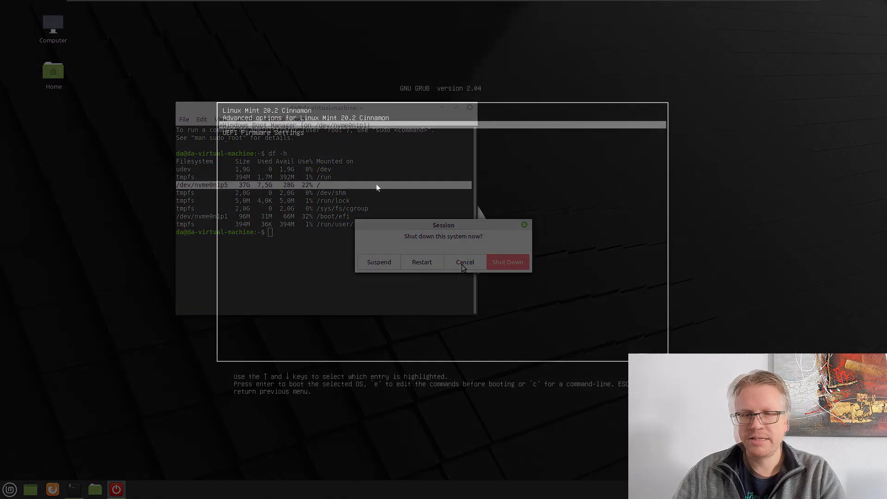
Restart into Windows and open Disk Management, enlarging its window to view Disk 0.
left_click(506, 261)
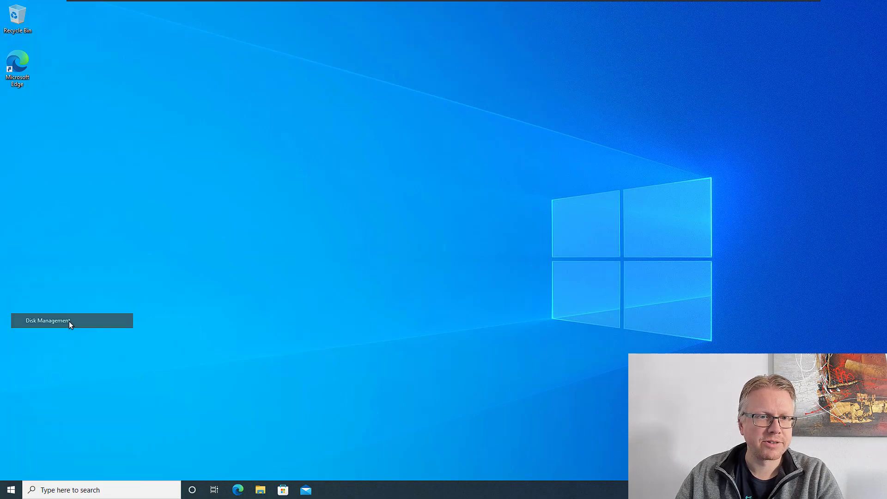
left_click(48, 320)
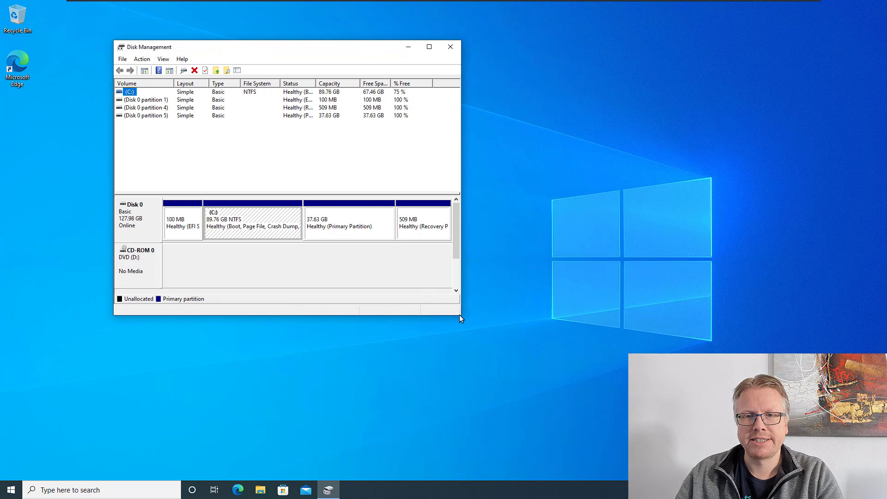
left_click_drag(460, 318, 672, 302)
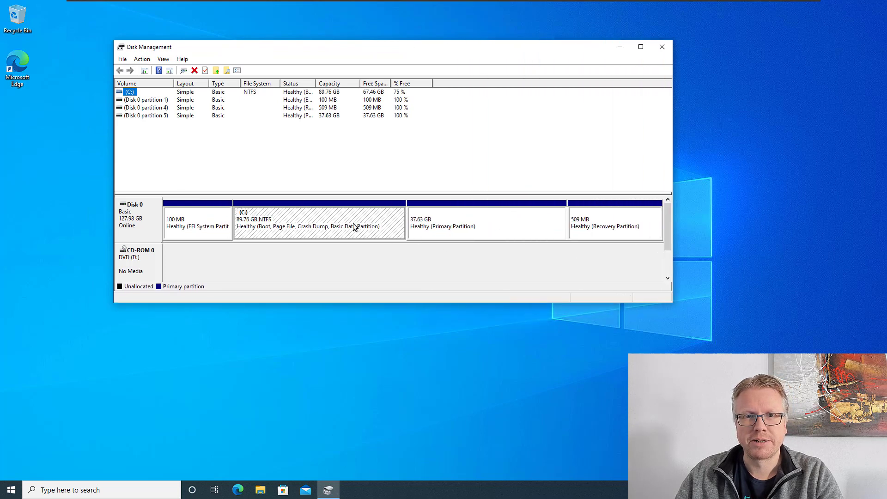
mouse_move(320, 222)
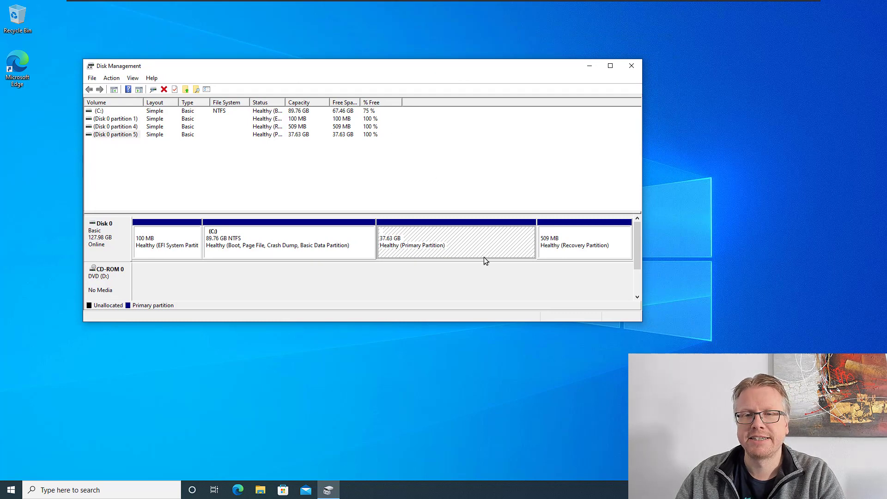
mouse_move(481, 240)
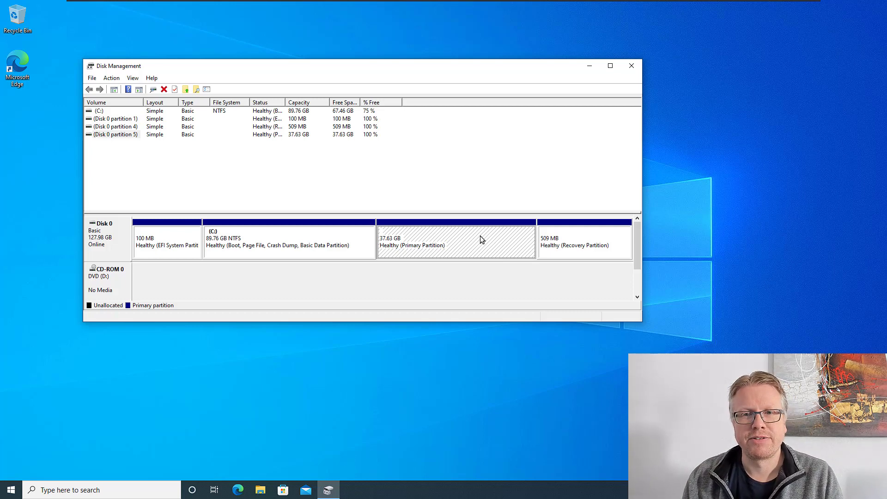
mouse_move(468, 250)
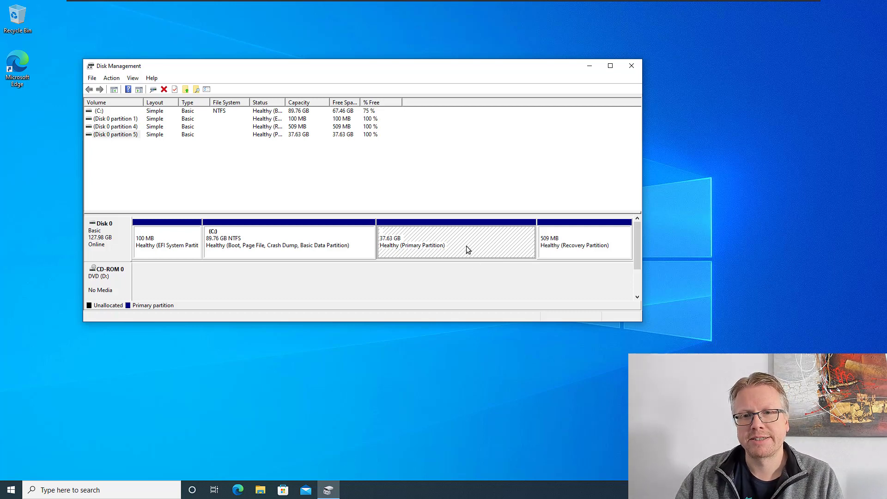